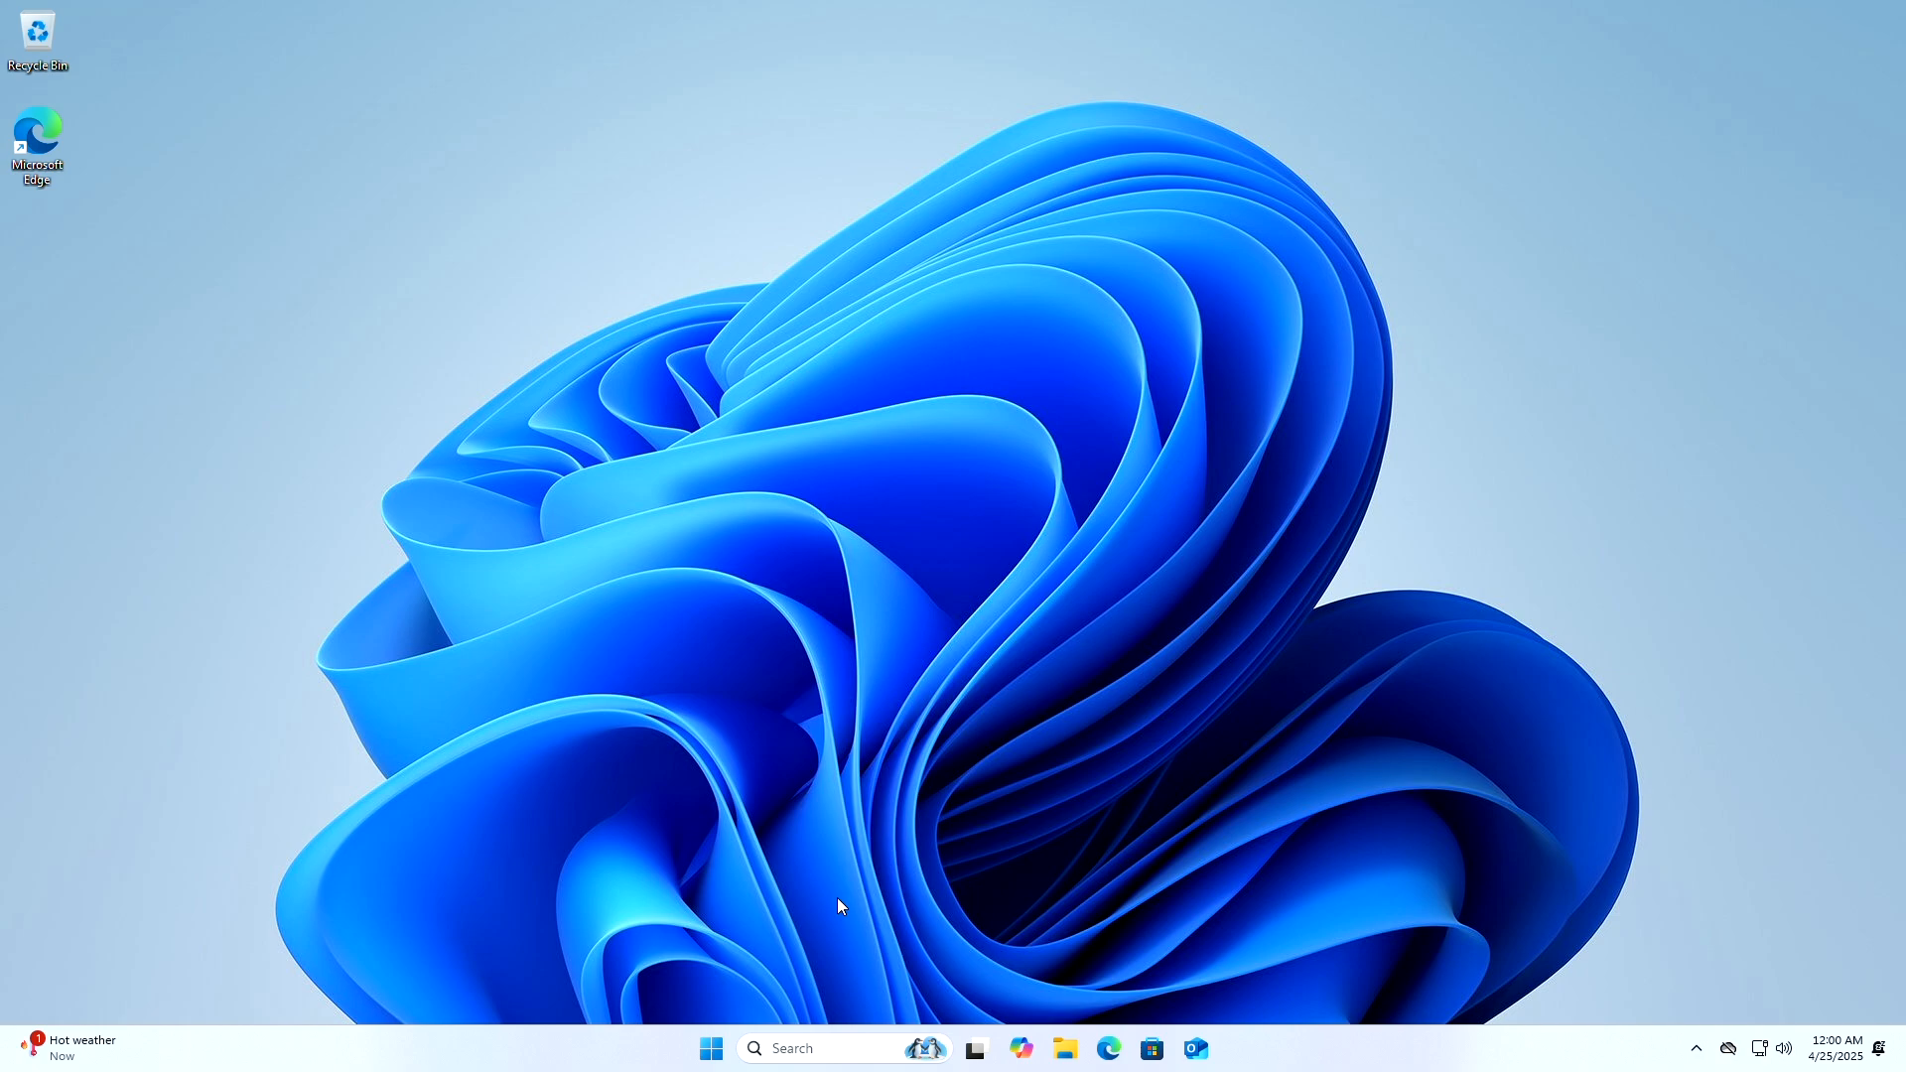
Open Personalize from the desktop menu, then launch File Explorer to view the light theme
{"action": "right_click", "coordinate": [839, 906]}
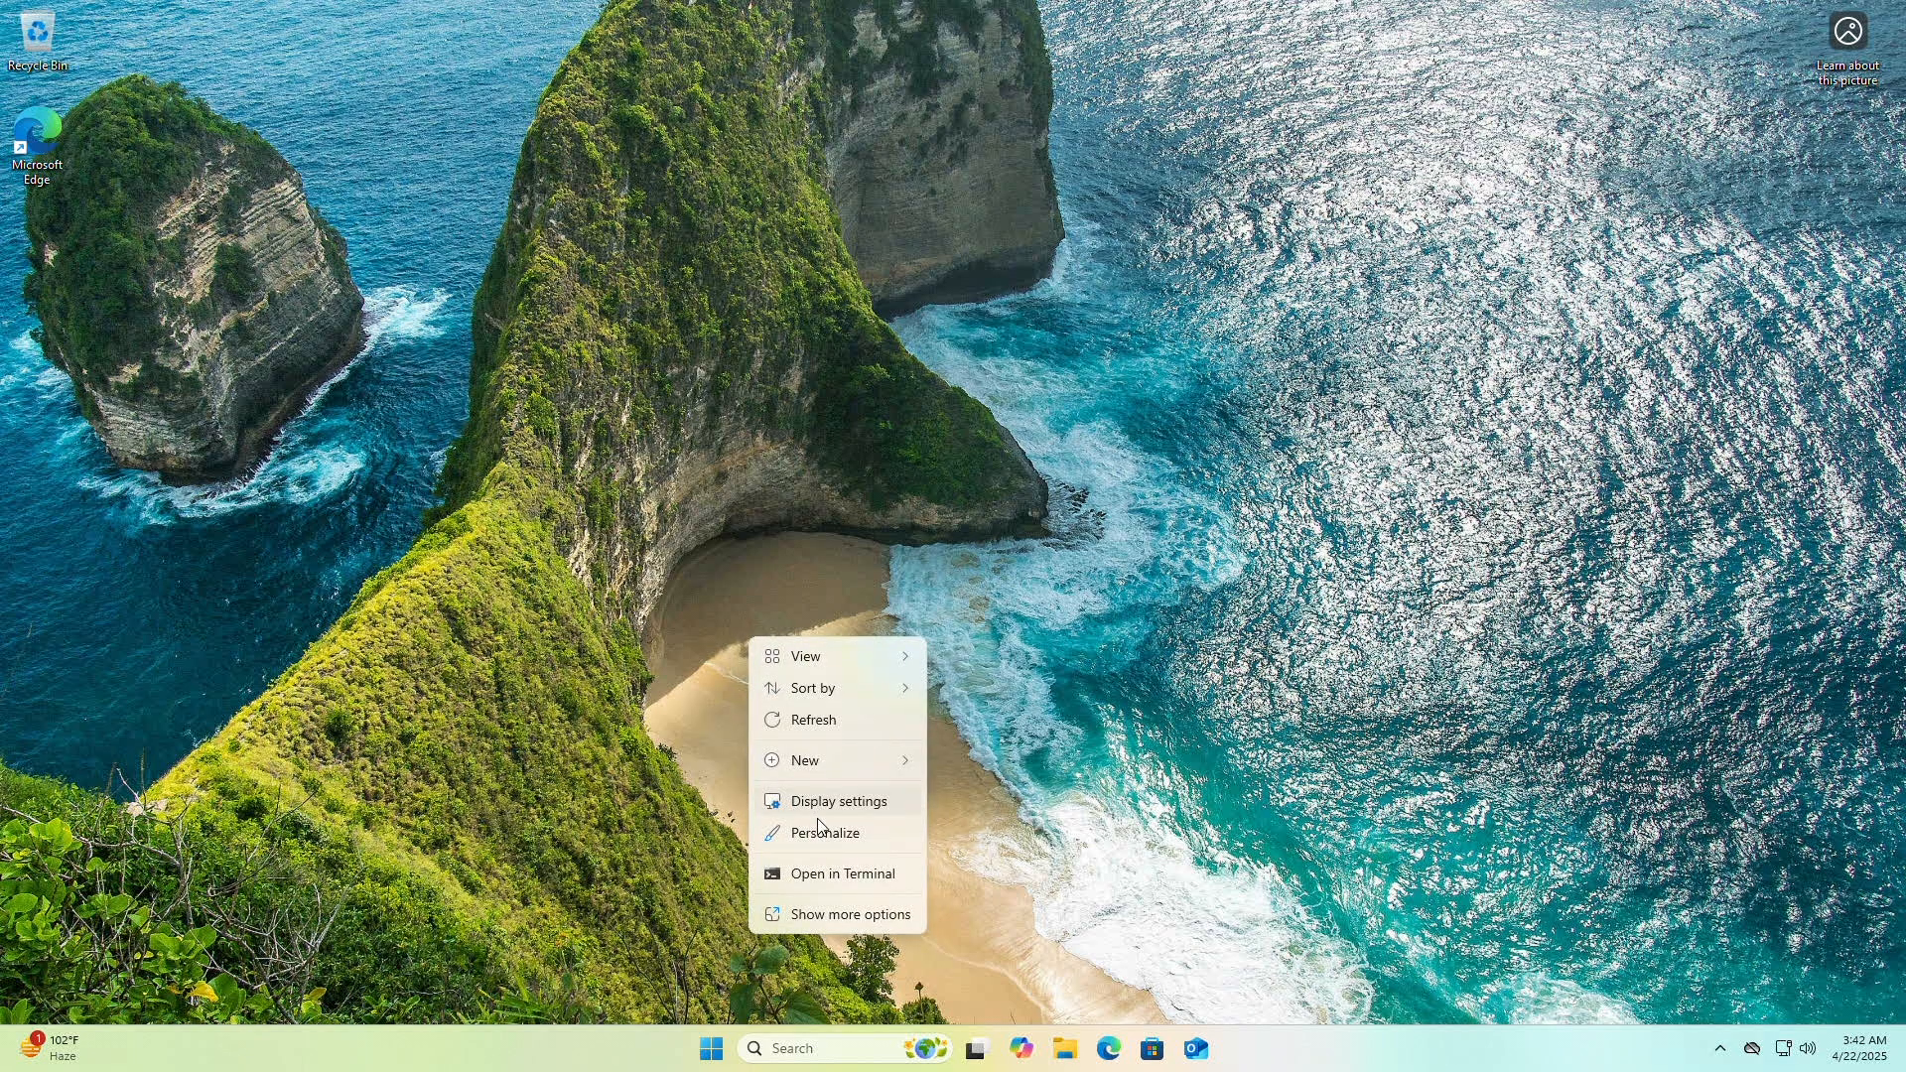
{"action": "left_click", "coordinate": [824, 833]}
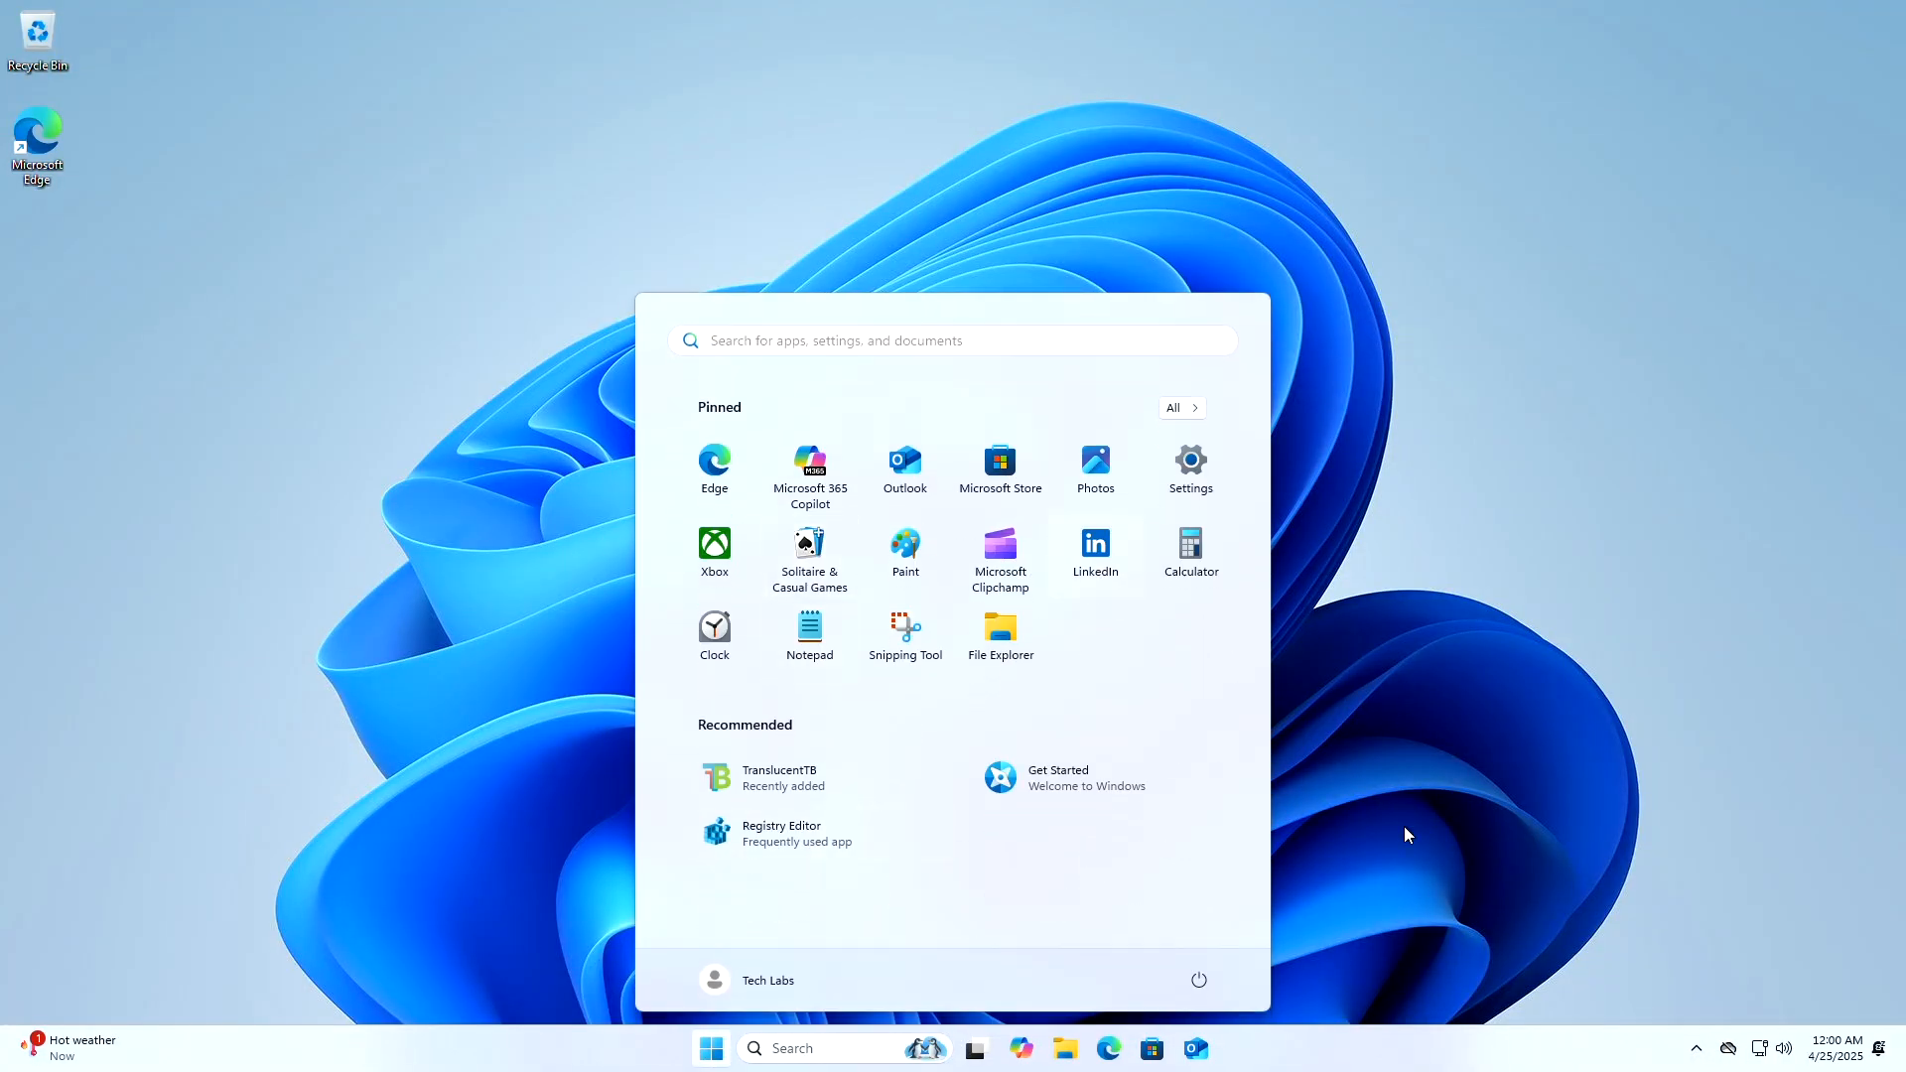
{"action": "left_click", "coordinate": [1001, 626]}
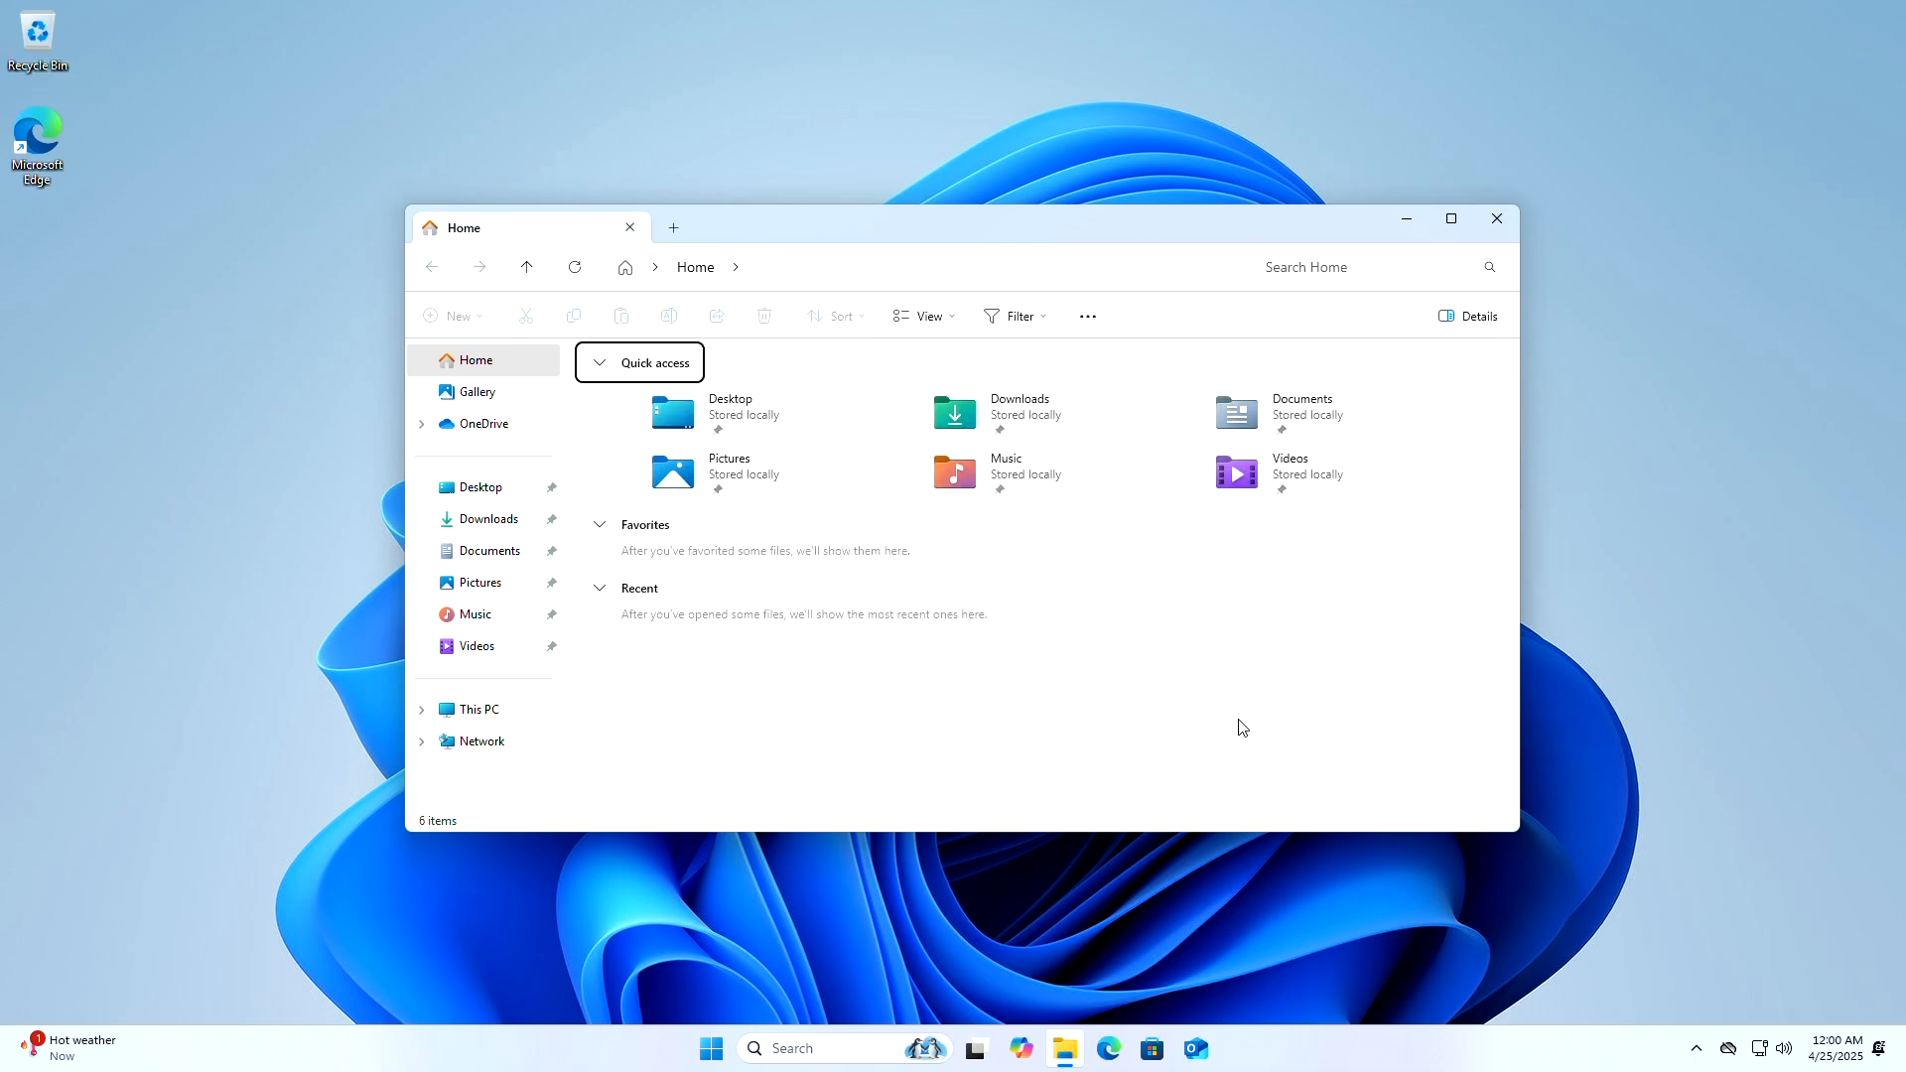
{"action": "mouse_move", "coordinate": [1497, 219]}
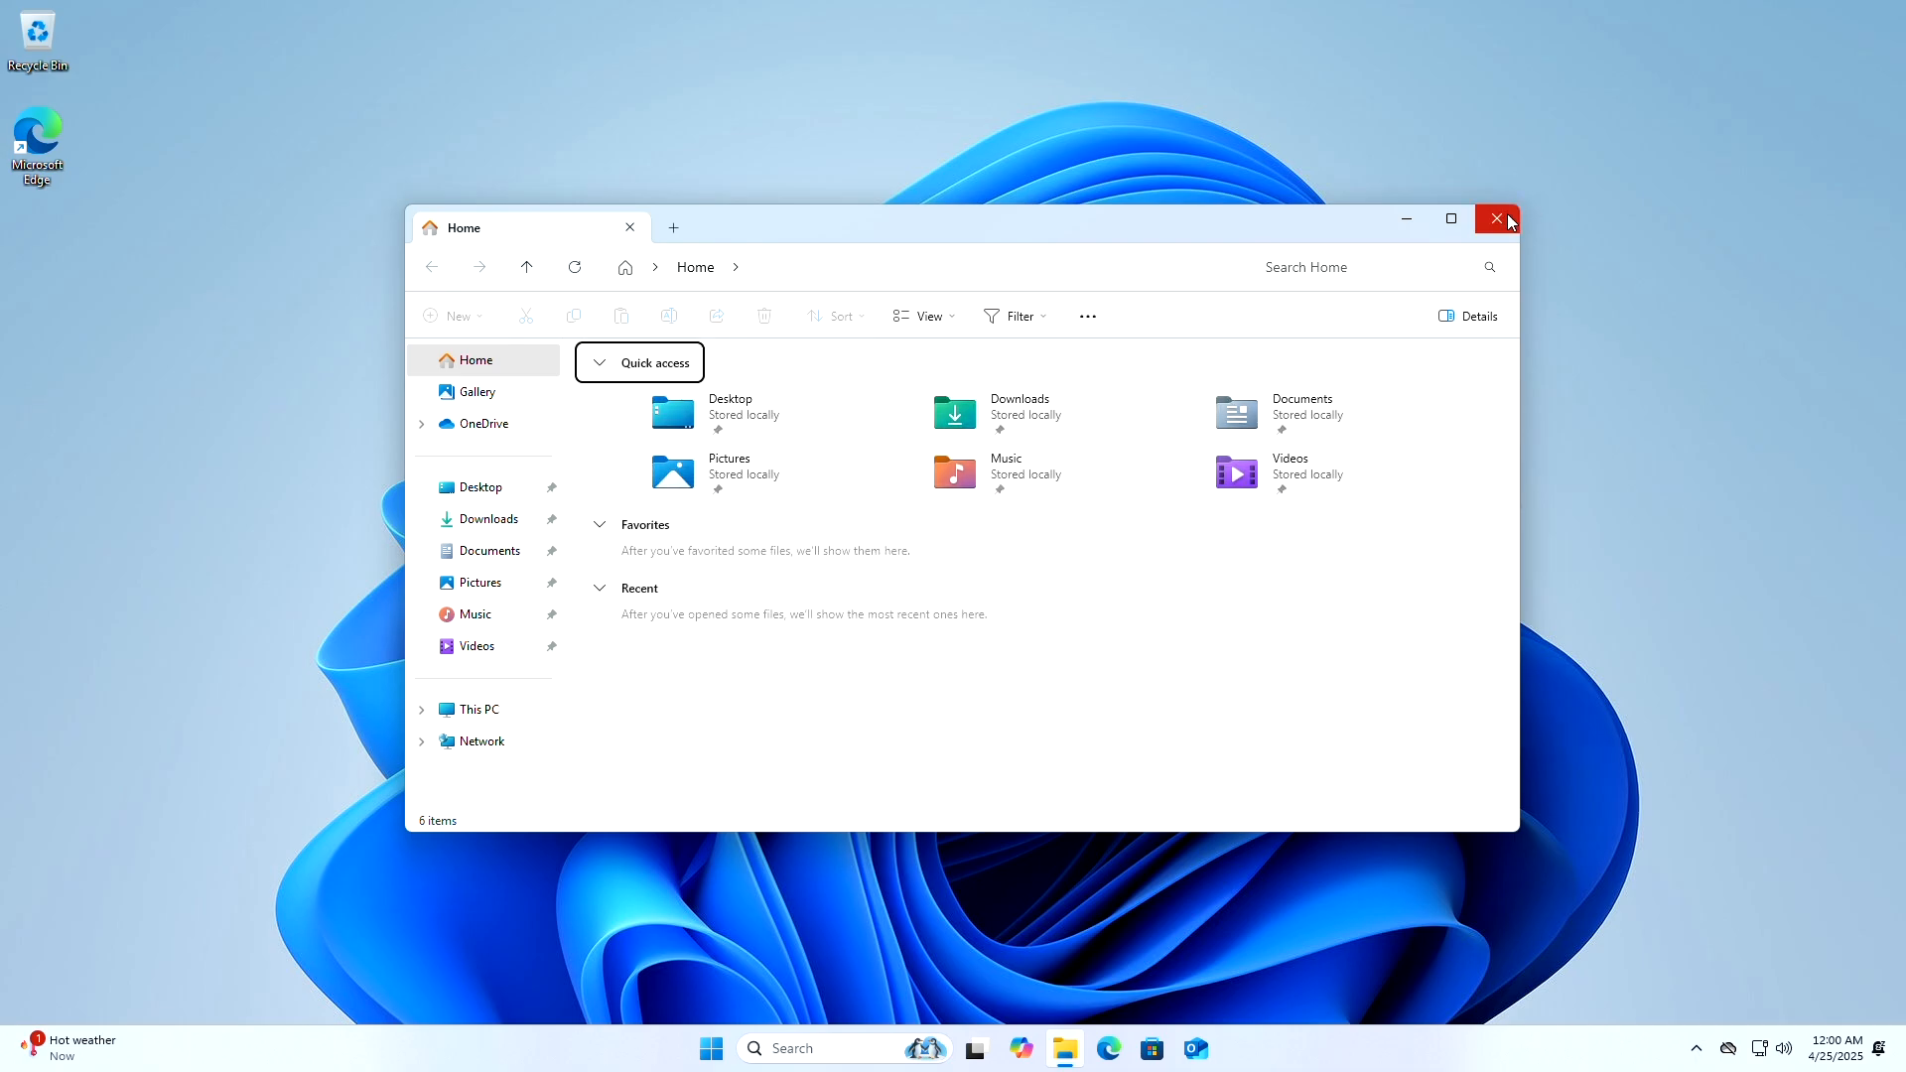
Close File Explorer and browse to HKEY_CURRENT_USER\Software\Microsoft\Windows\CurrentVersion\Themes\Personalize
{"action": "left_click", "coordinate": [1495, 219]}
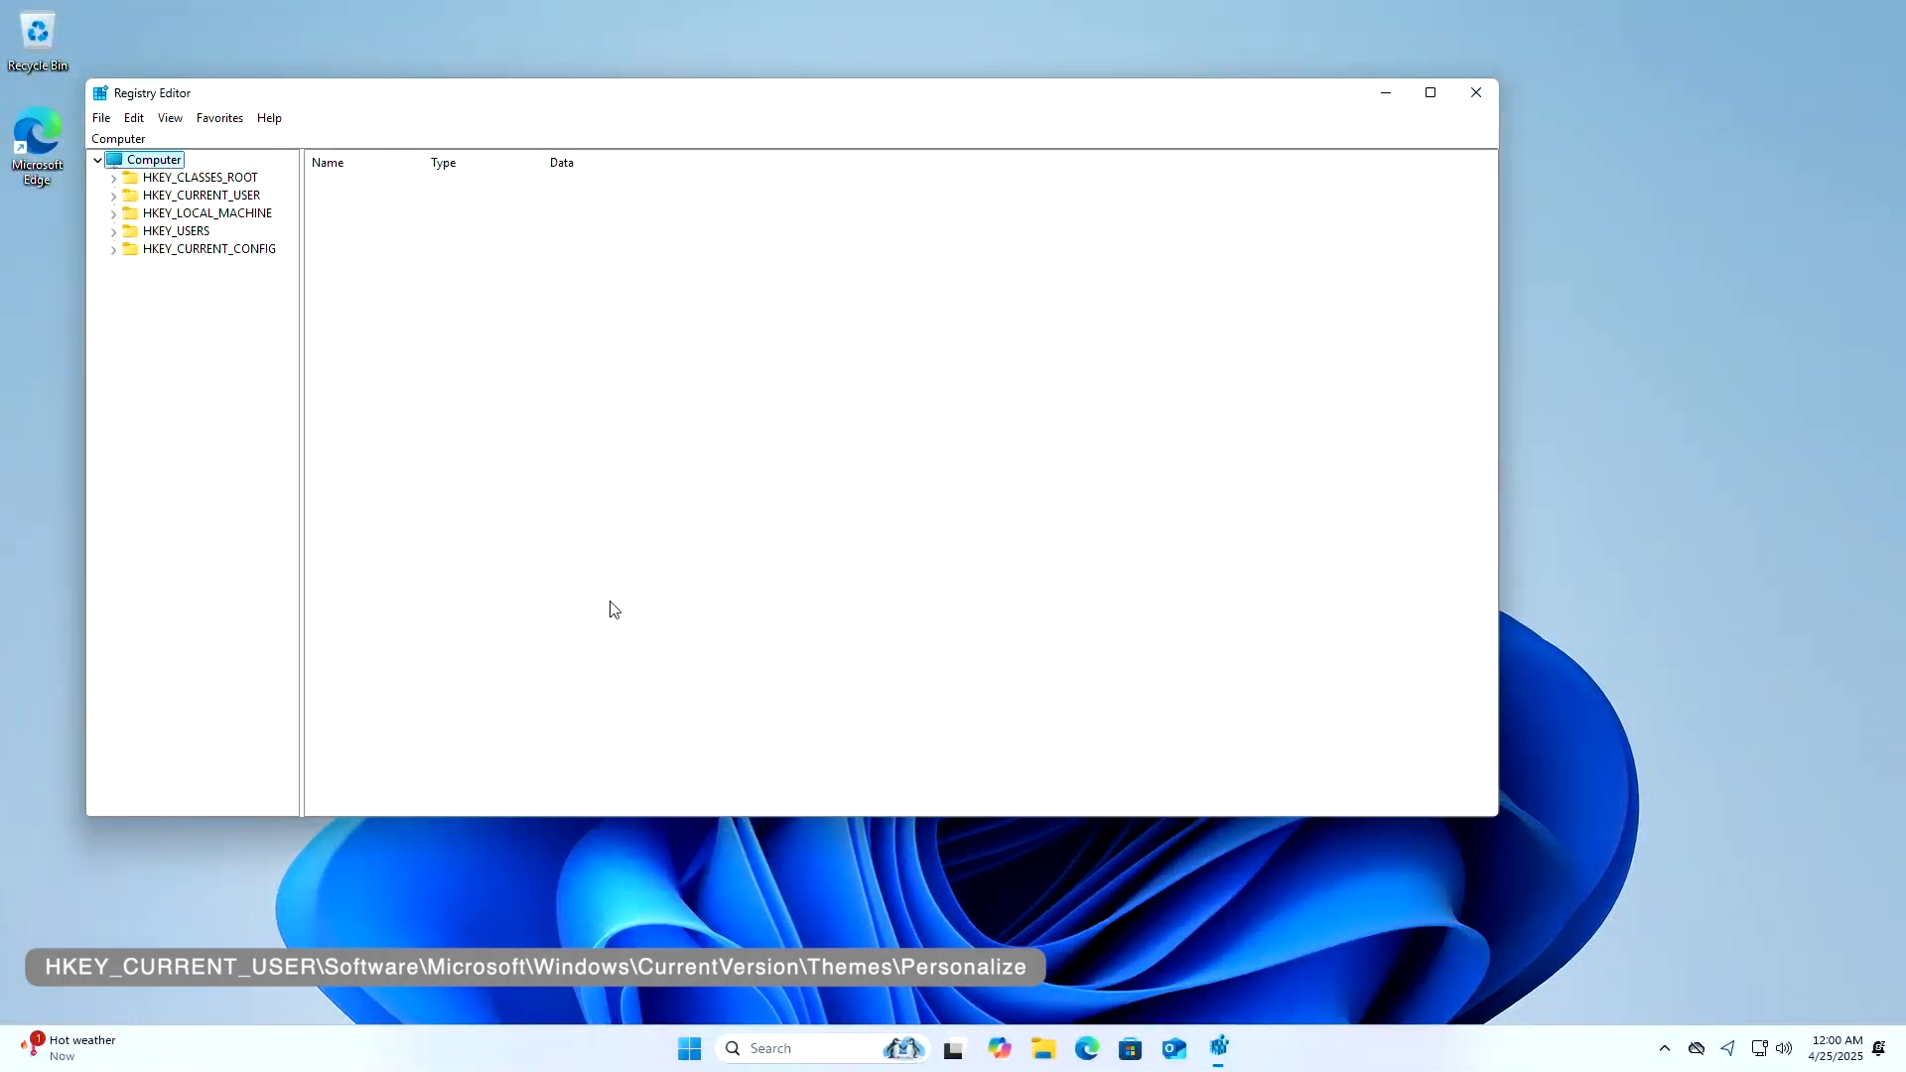
{"action": "left_click", "coordinate": [112, 196]}
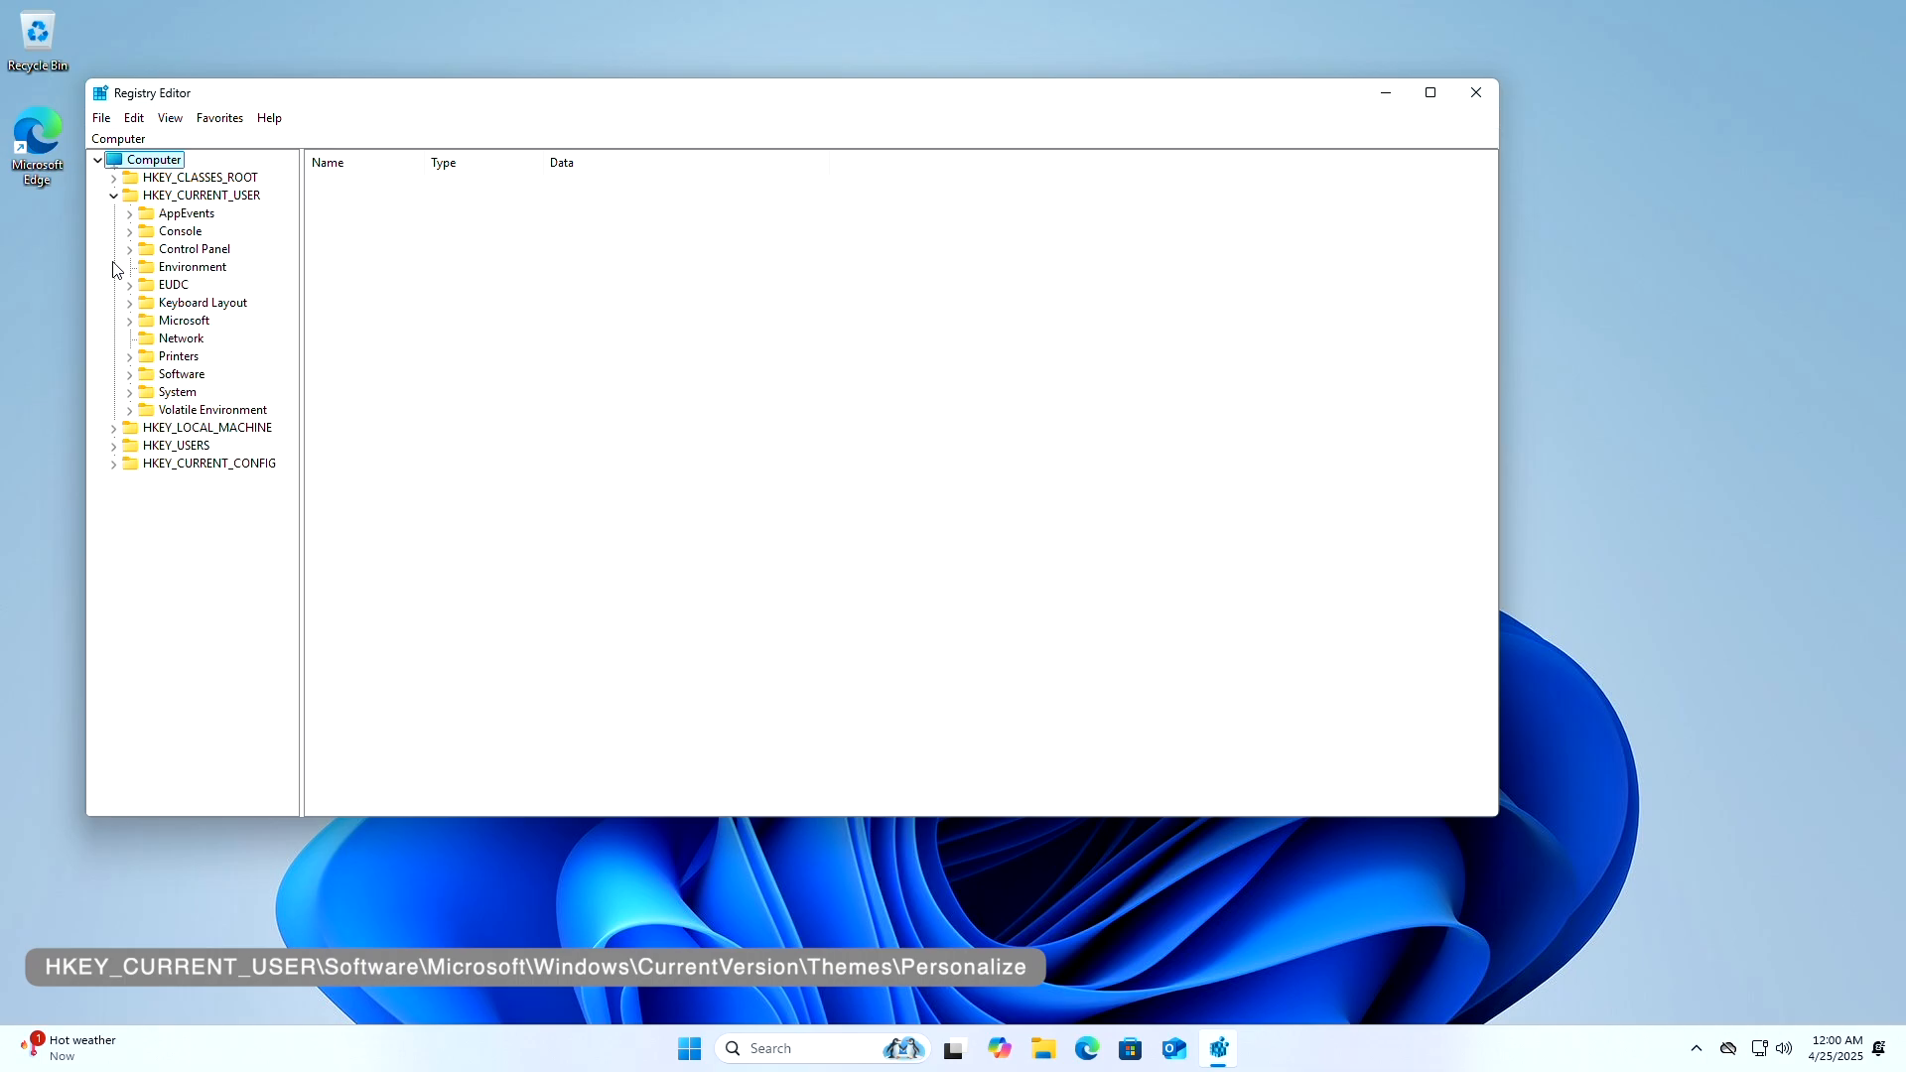
{"action": "left_click", "coordinate": [130, 373]}
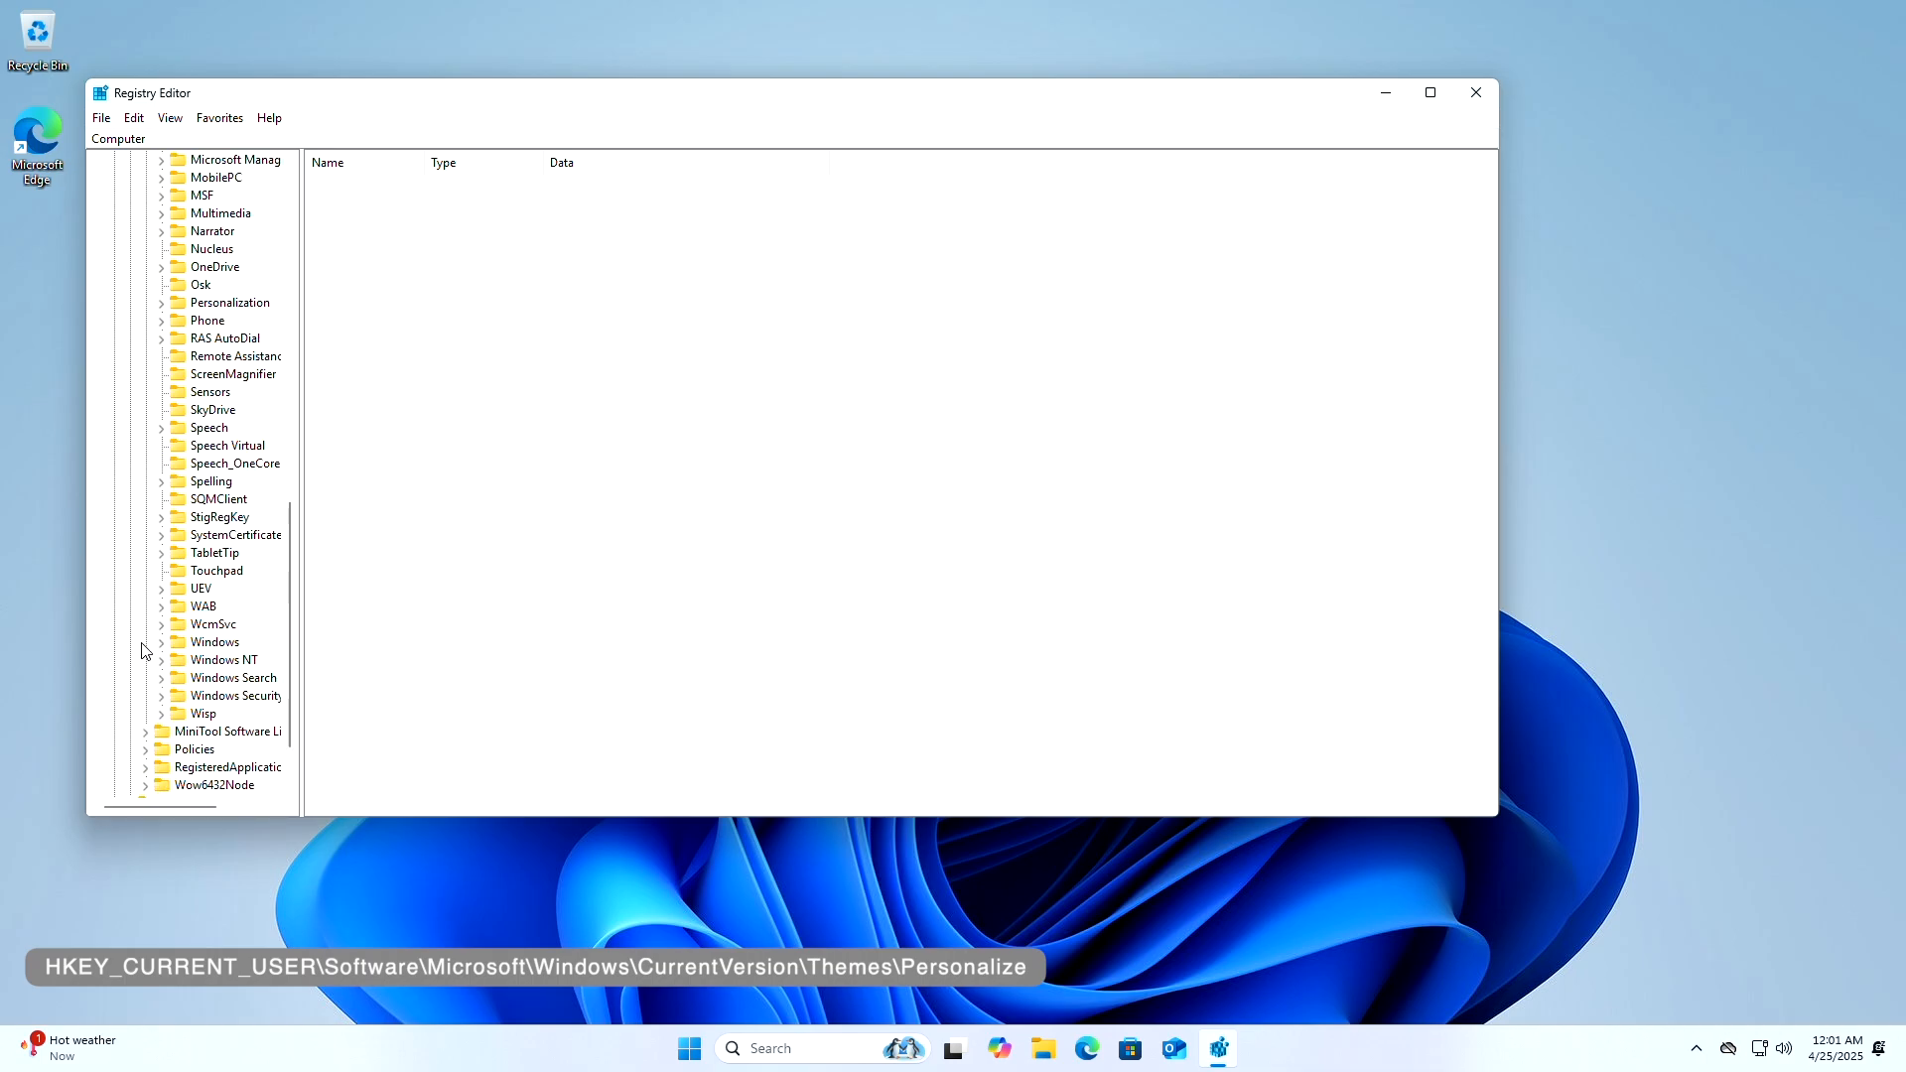
{"action": "left_click", "coordinate": [161, 642]}
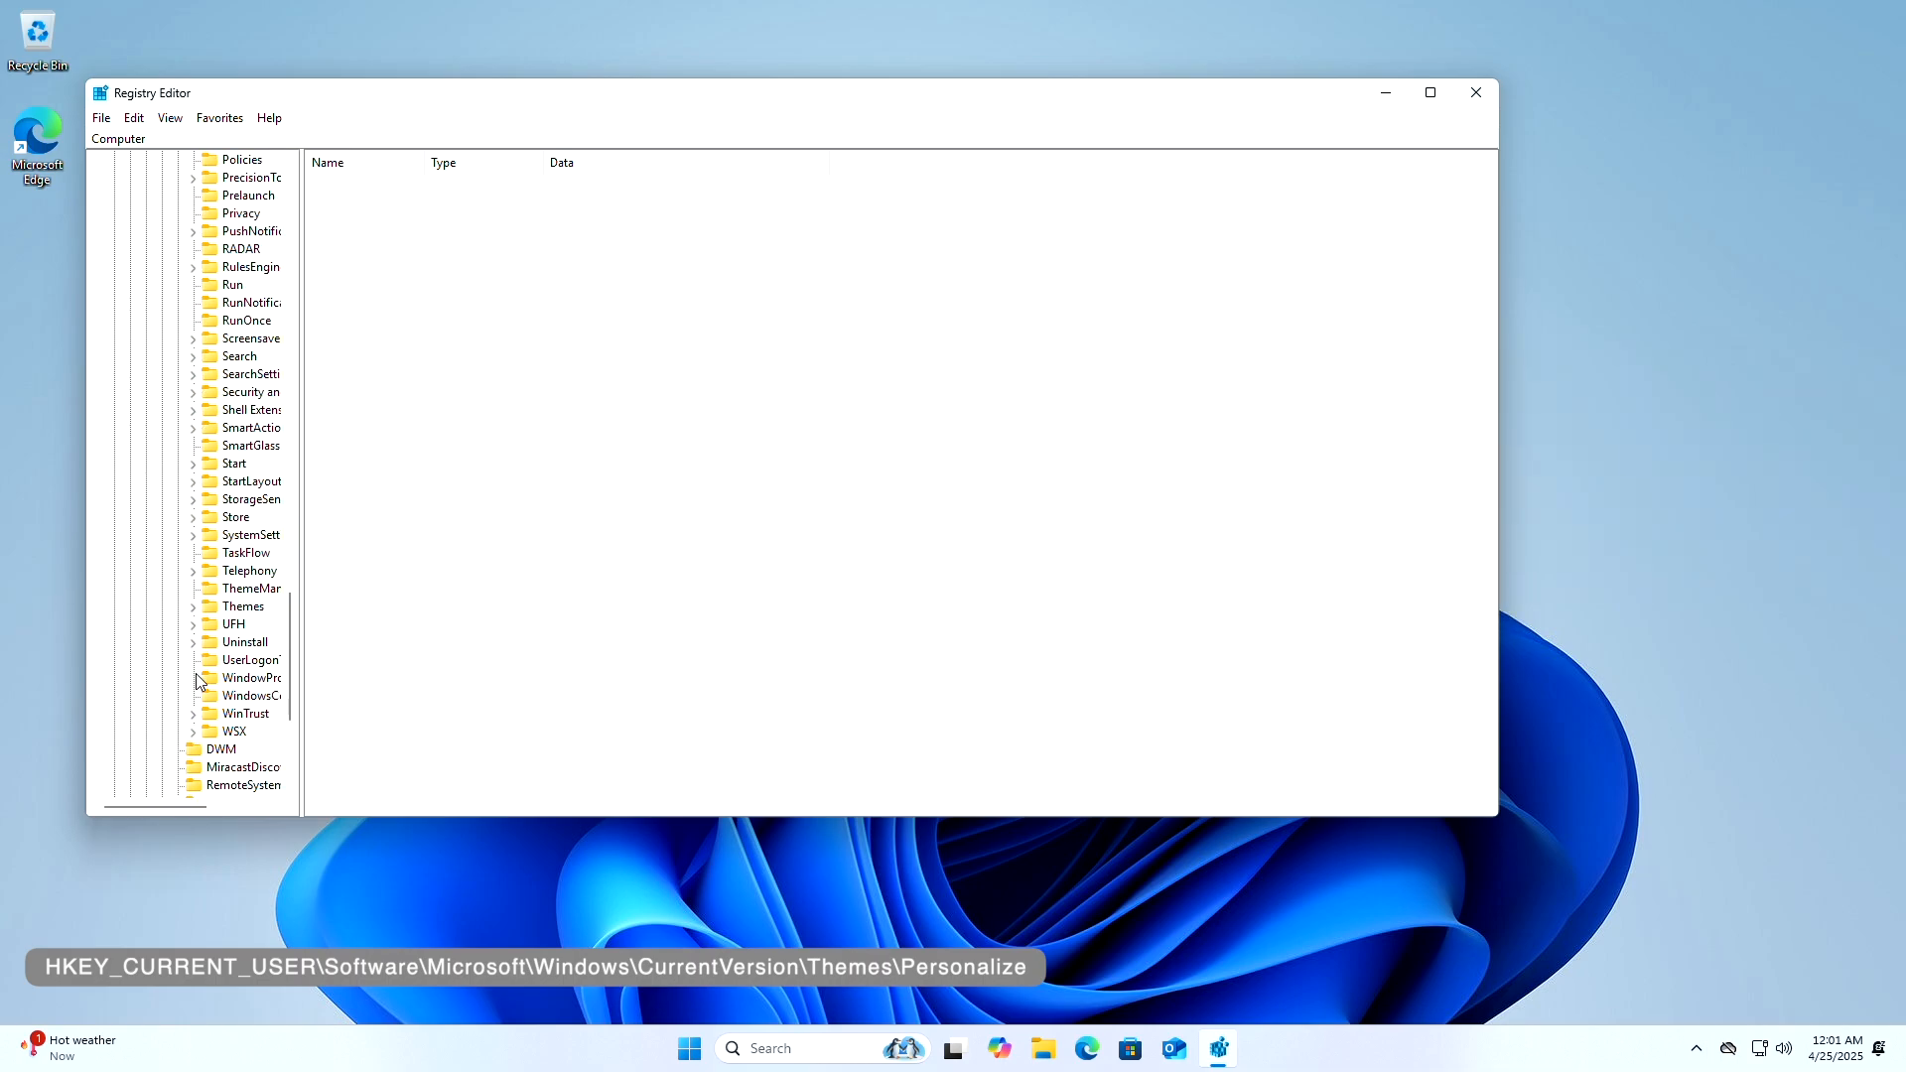
{"action": "left_click", "coordinate": [194, 605]}
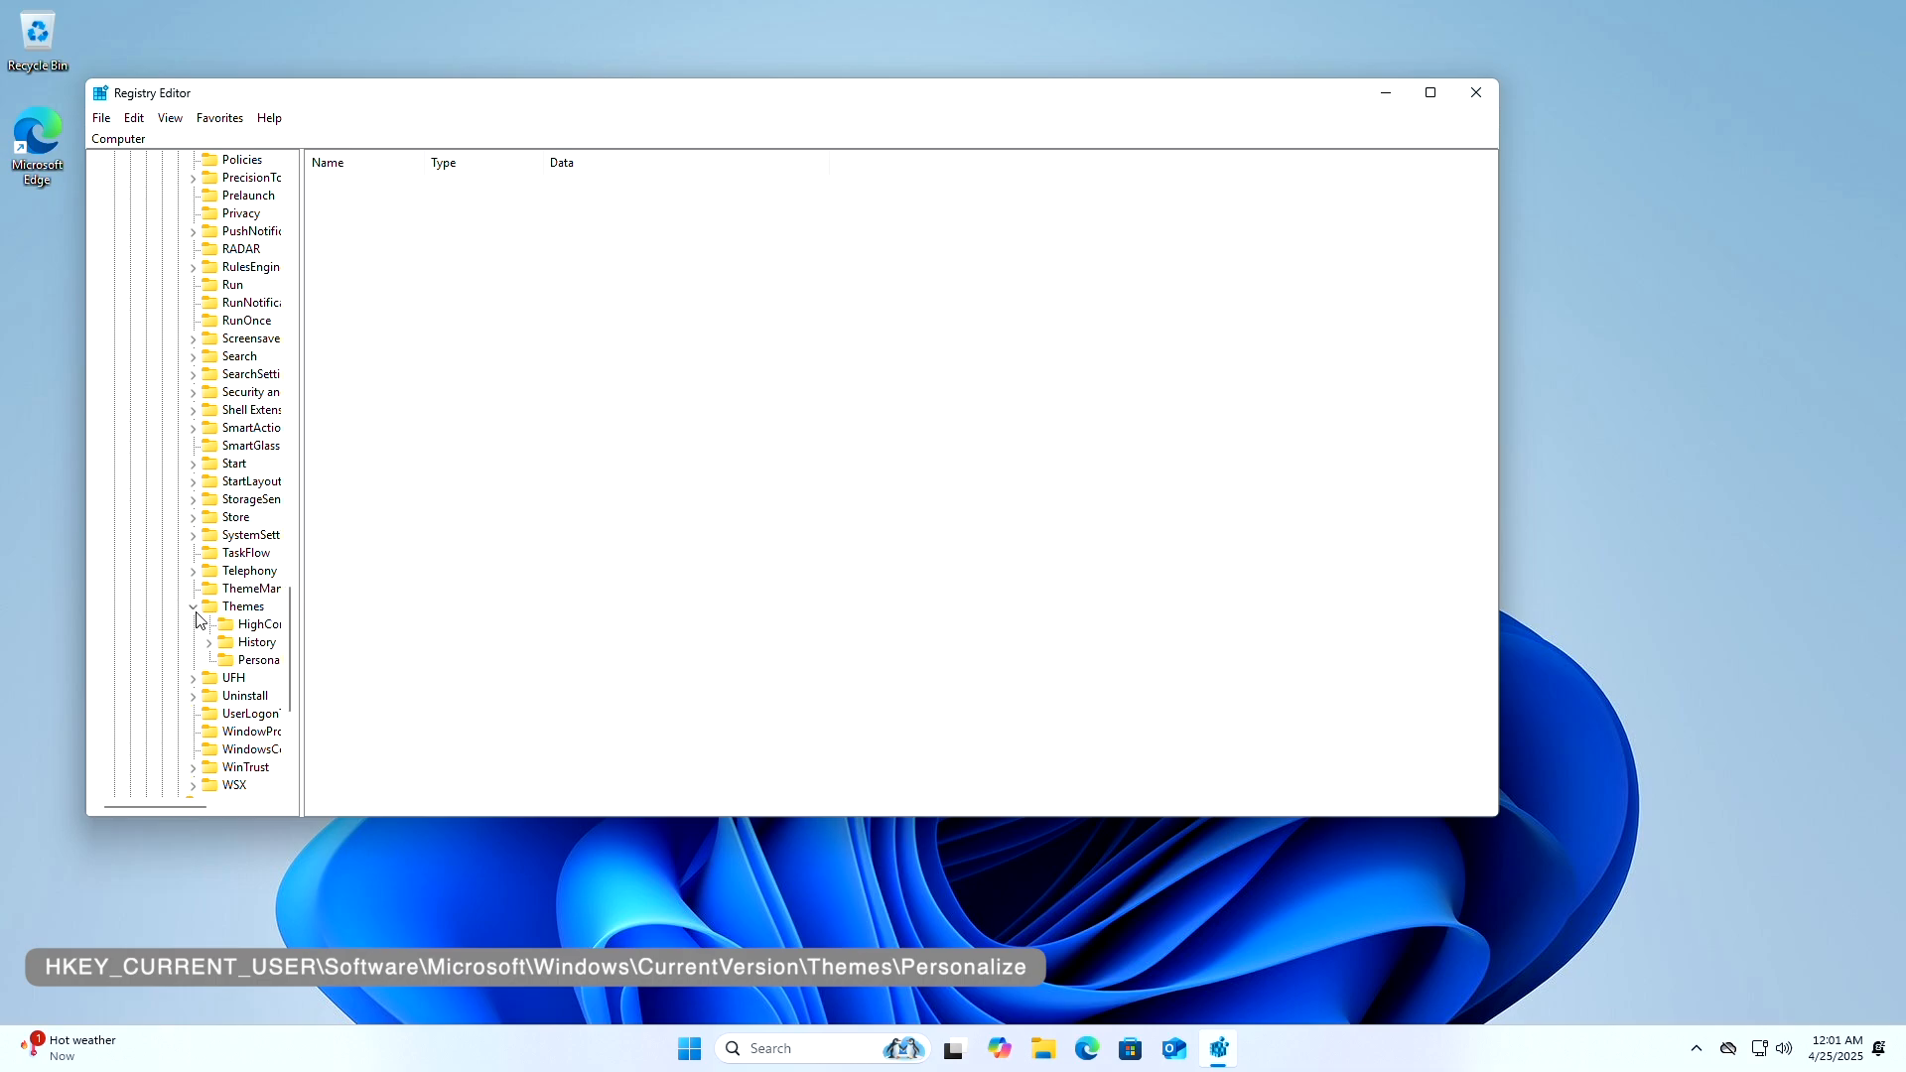
{"action": "left_click", "coordinate": [260, 659]}
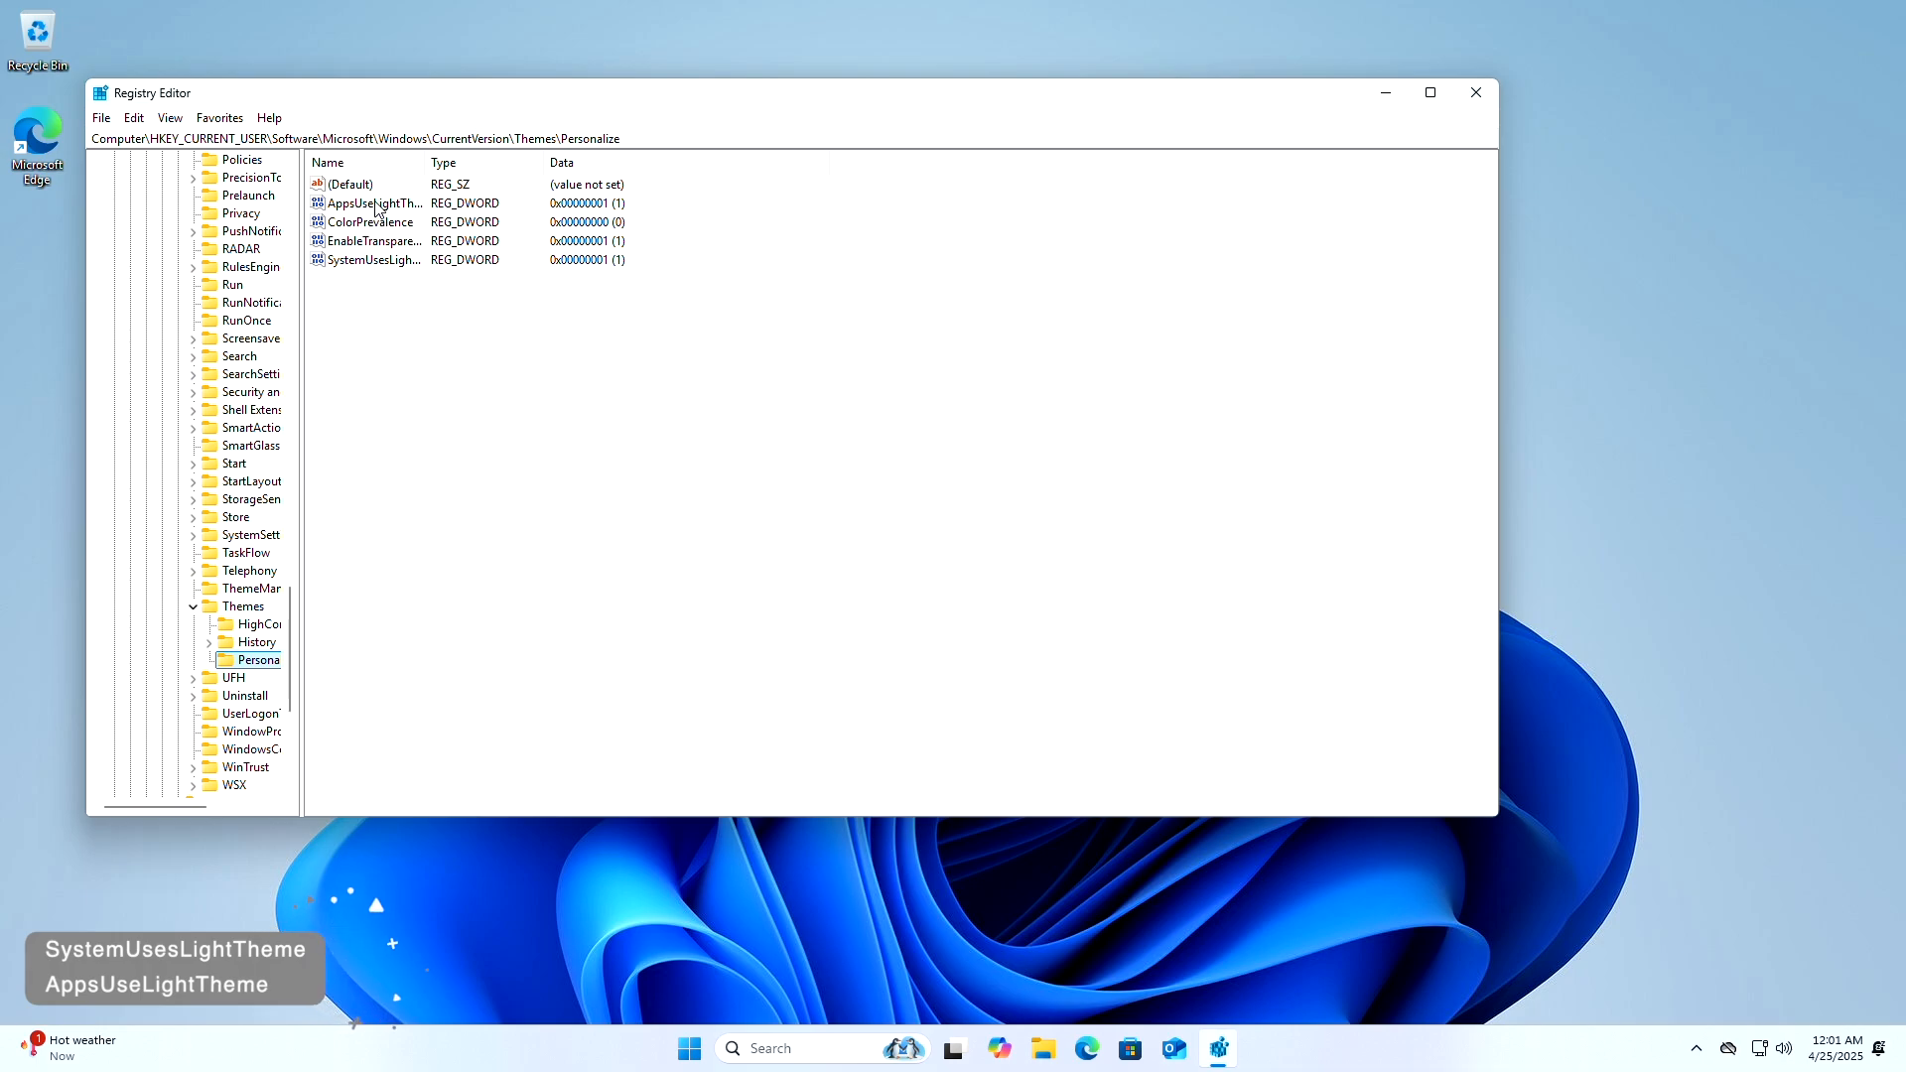
Change AppsUseLightTheme and SystemUsesLightTheme from 1 to 0
{"action": "double_click", "coordinate": [371, 202]}
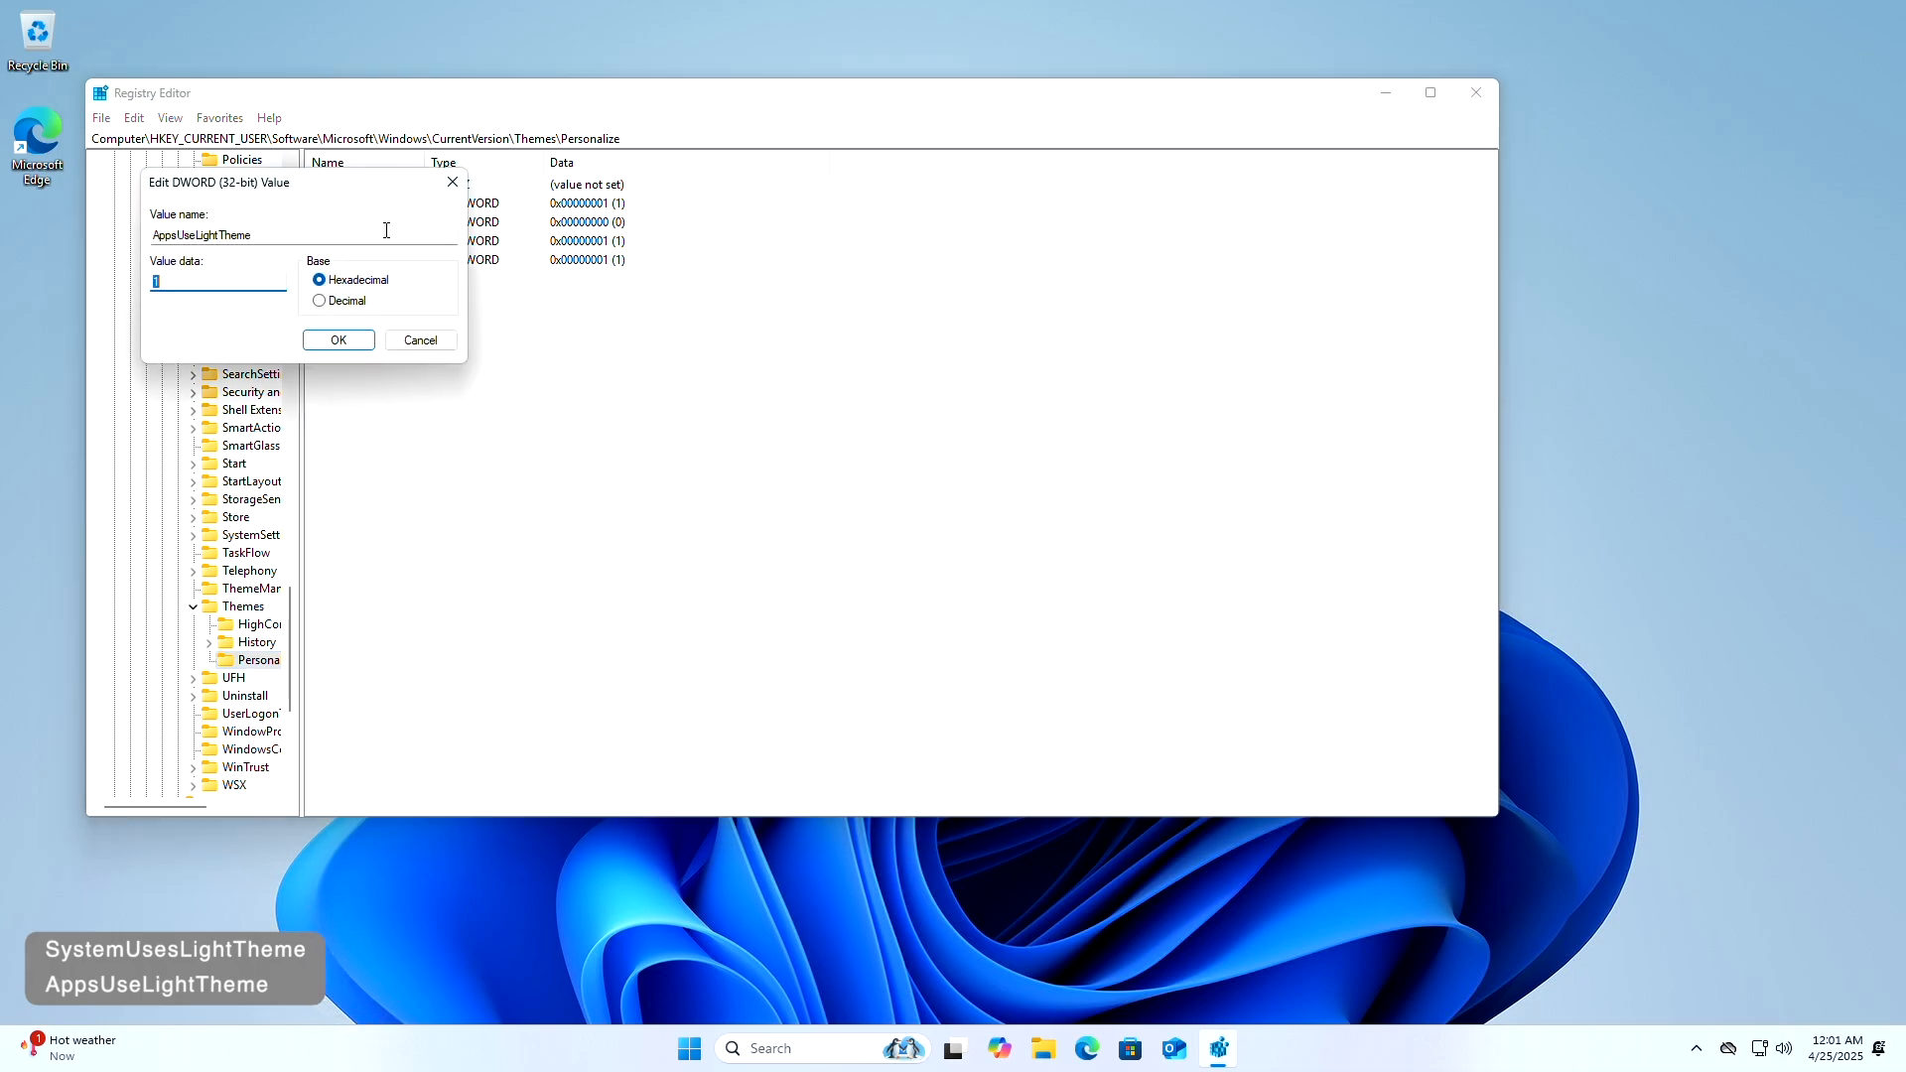
{"action": "type", "text": "0"}
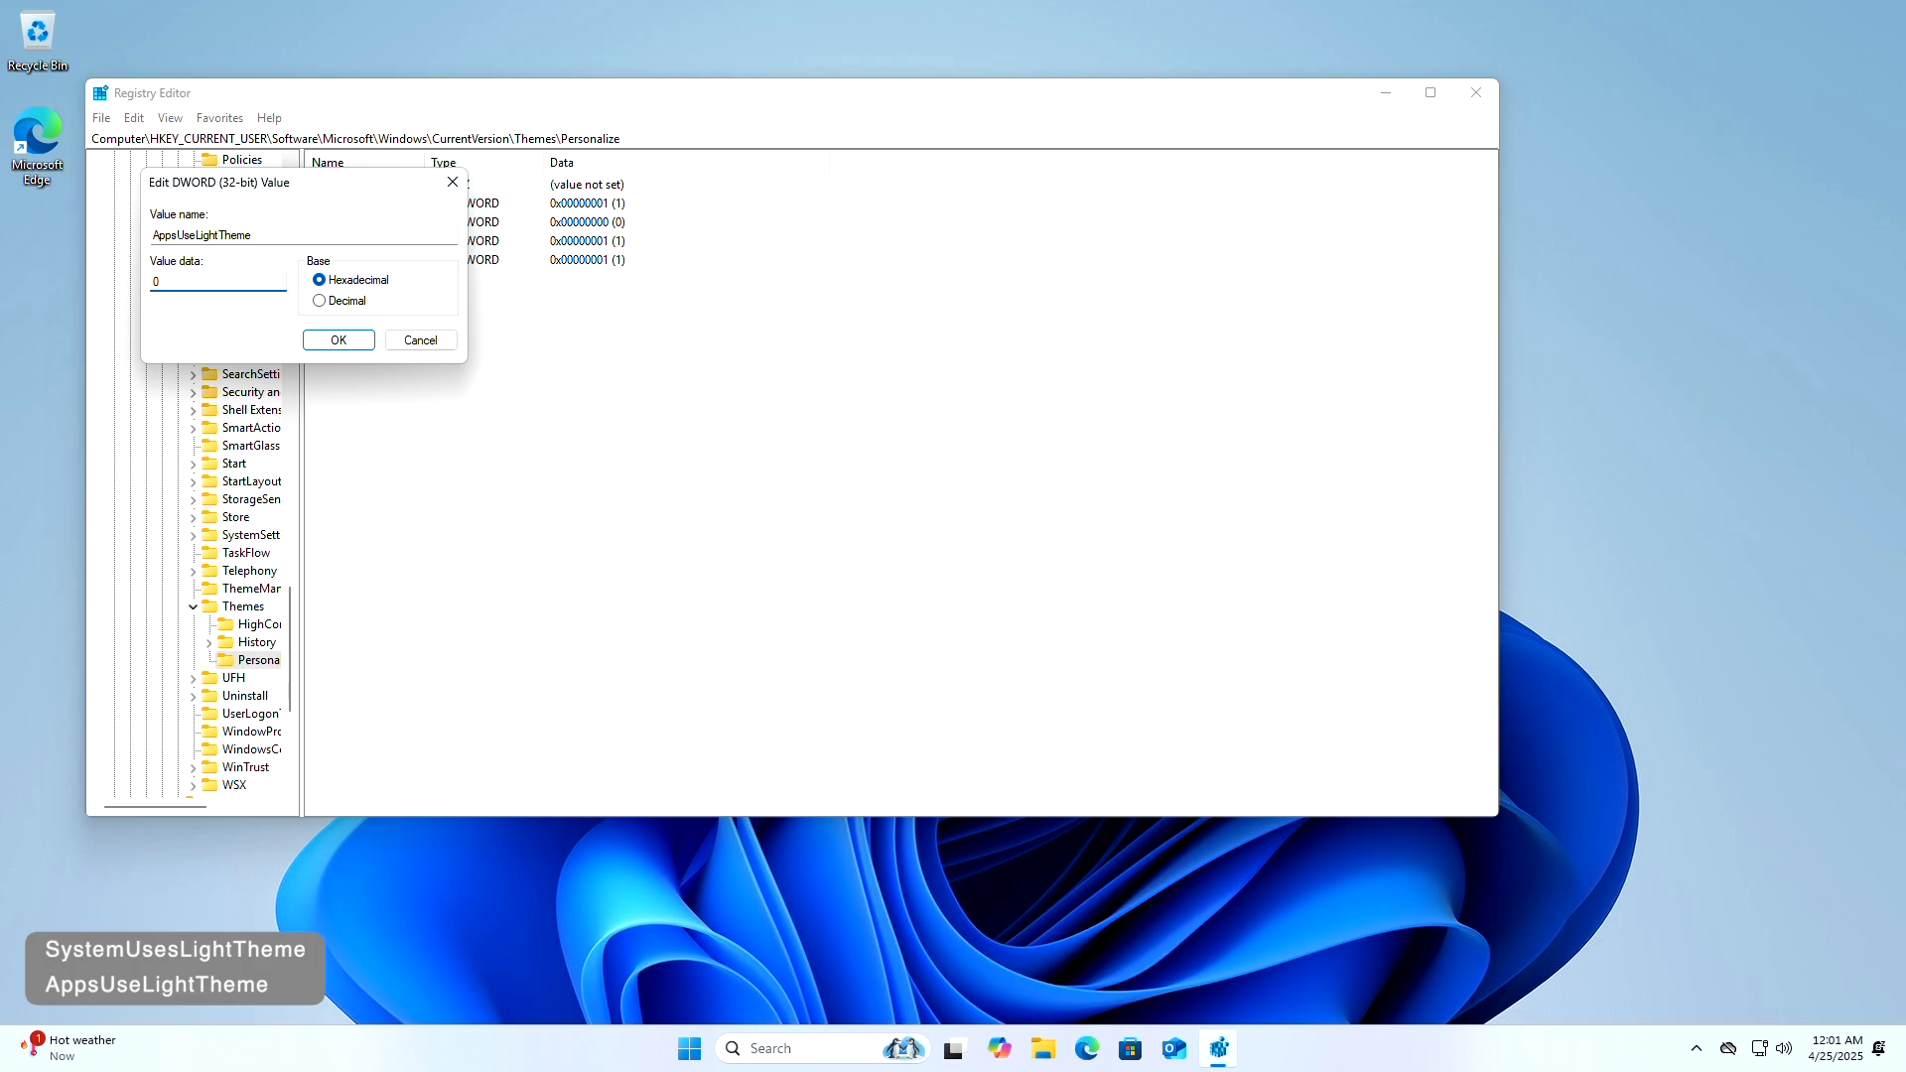
{"action": "left_click", "coordinate": [337, 339]}
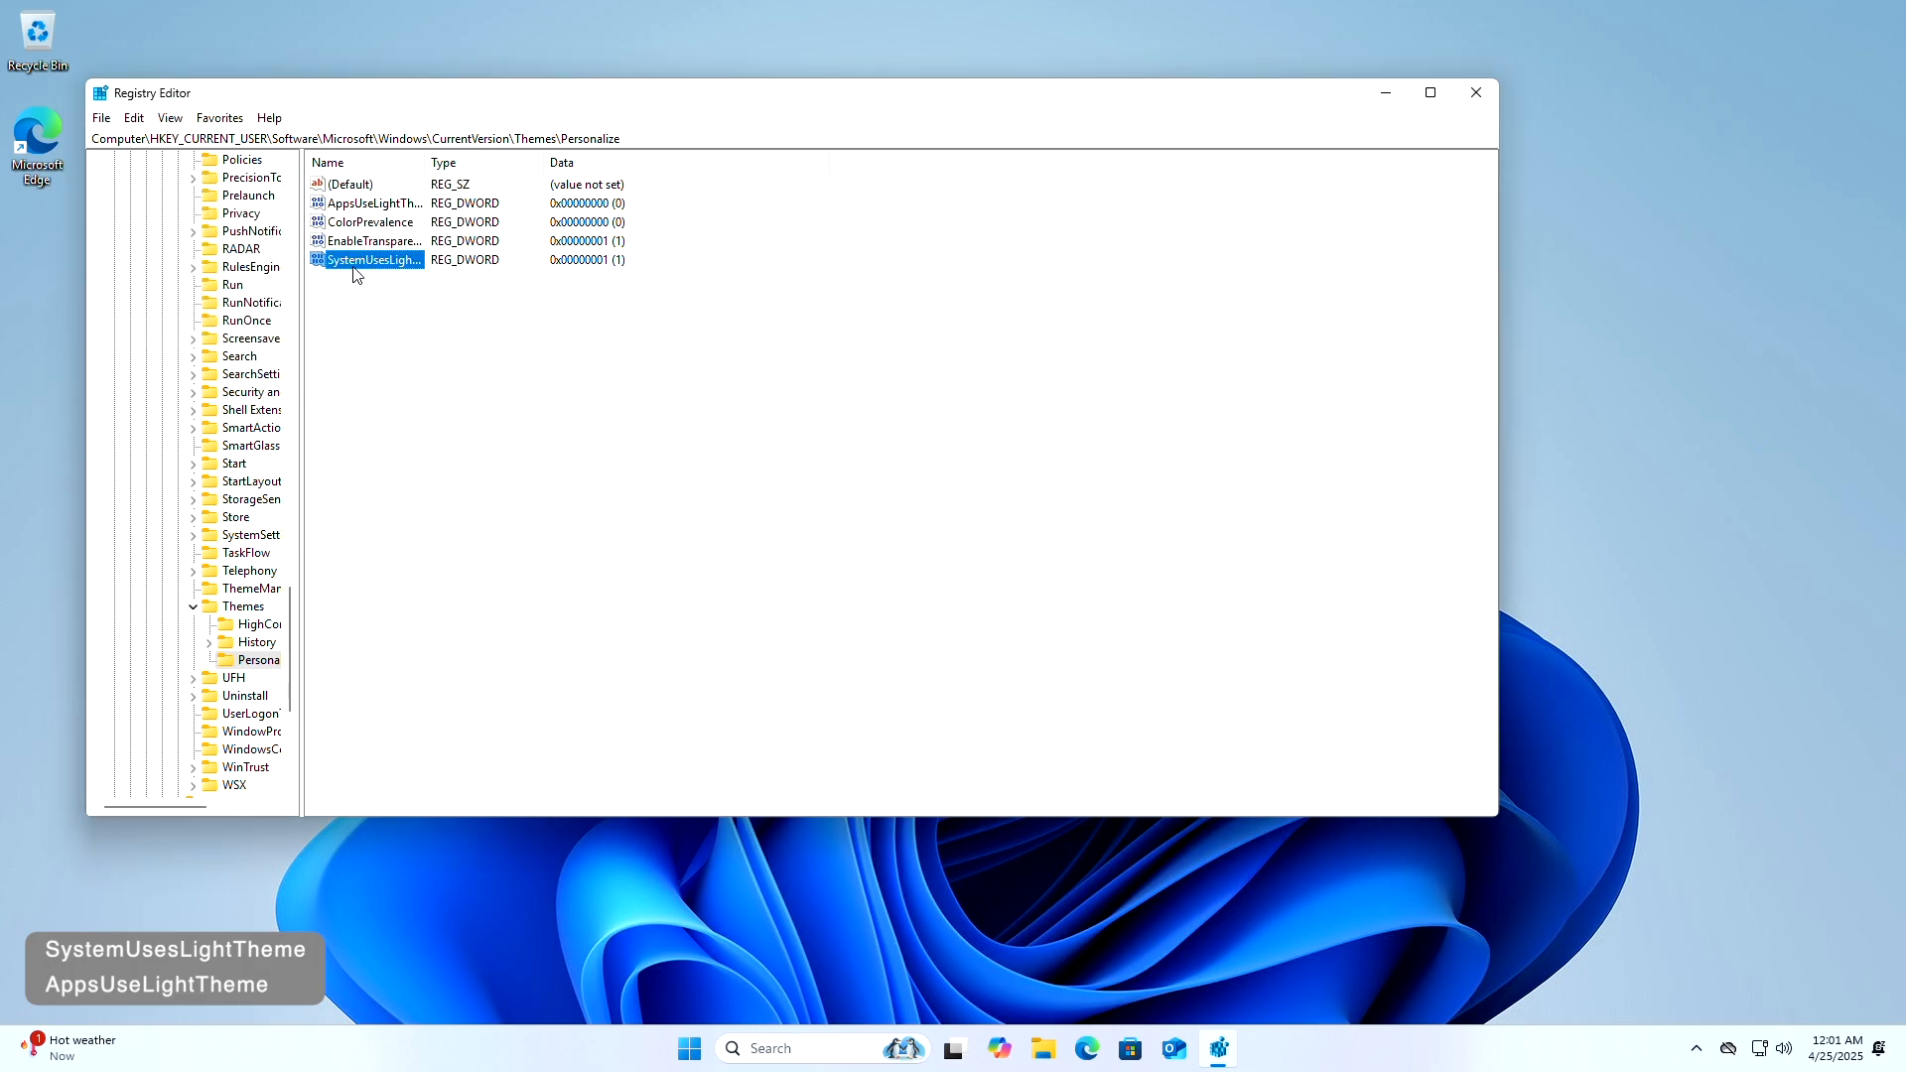
{"action": "double_click", "coordinate": [366, 259]}
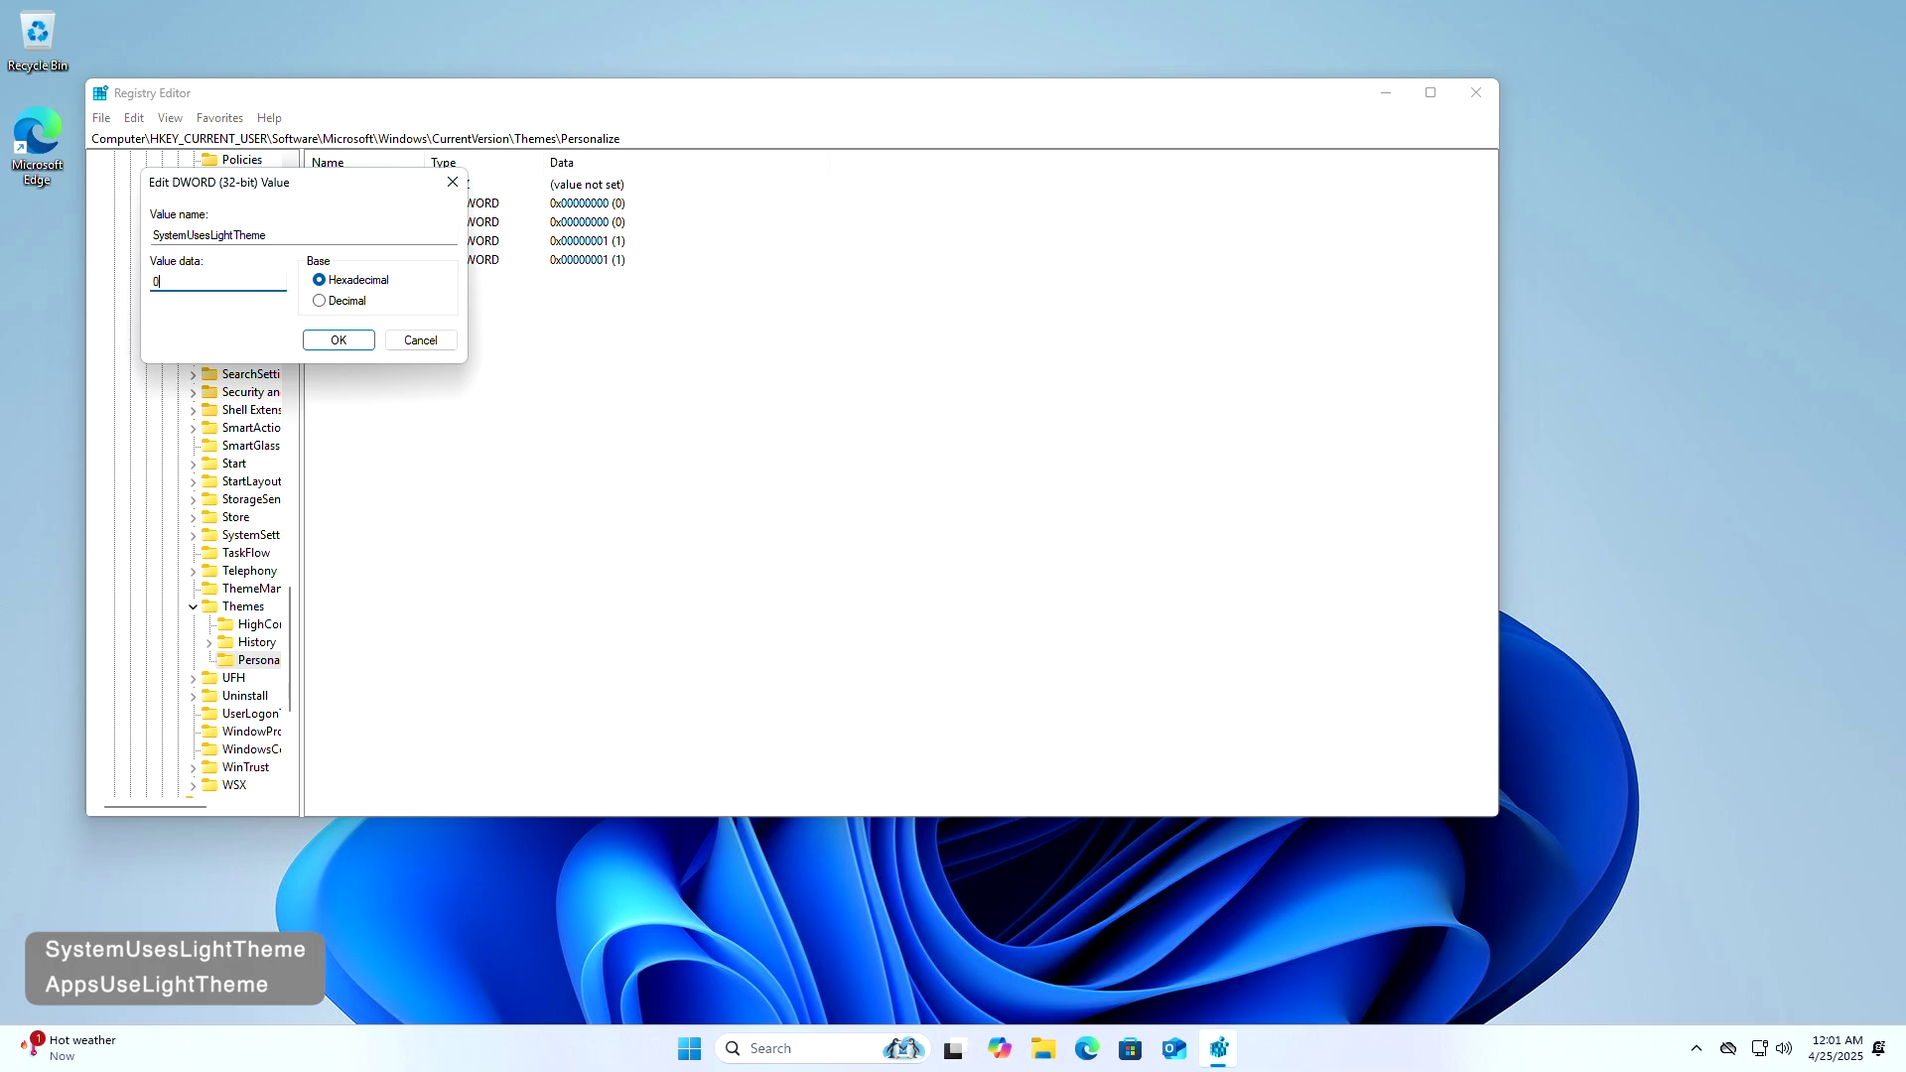
{"action": "left_click", "coordinate": [337, 340]}
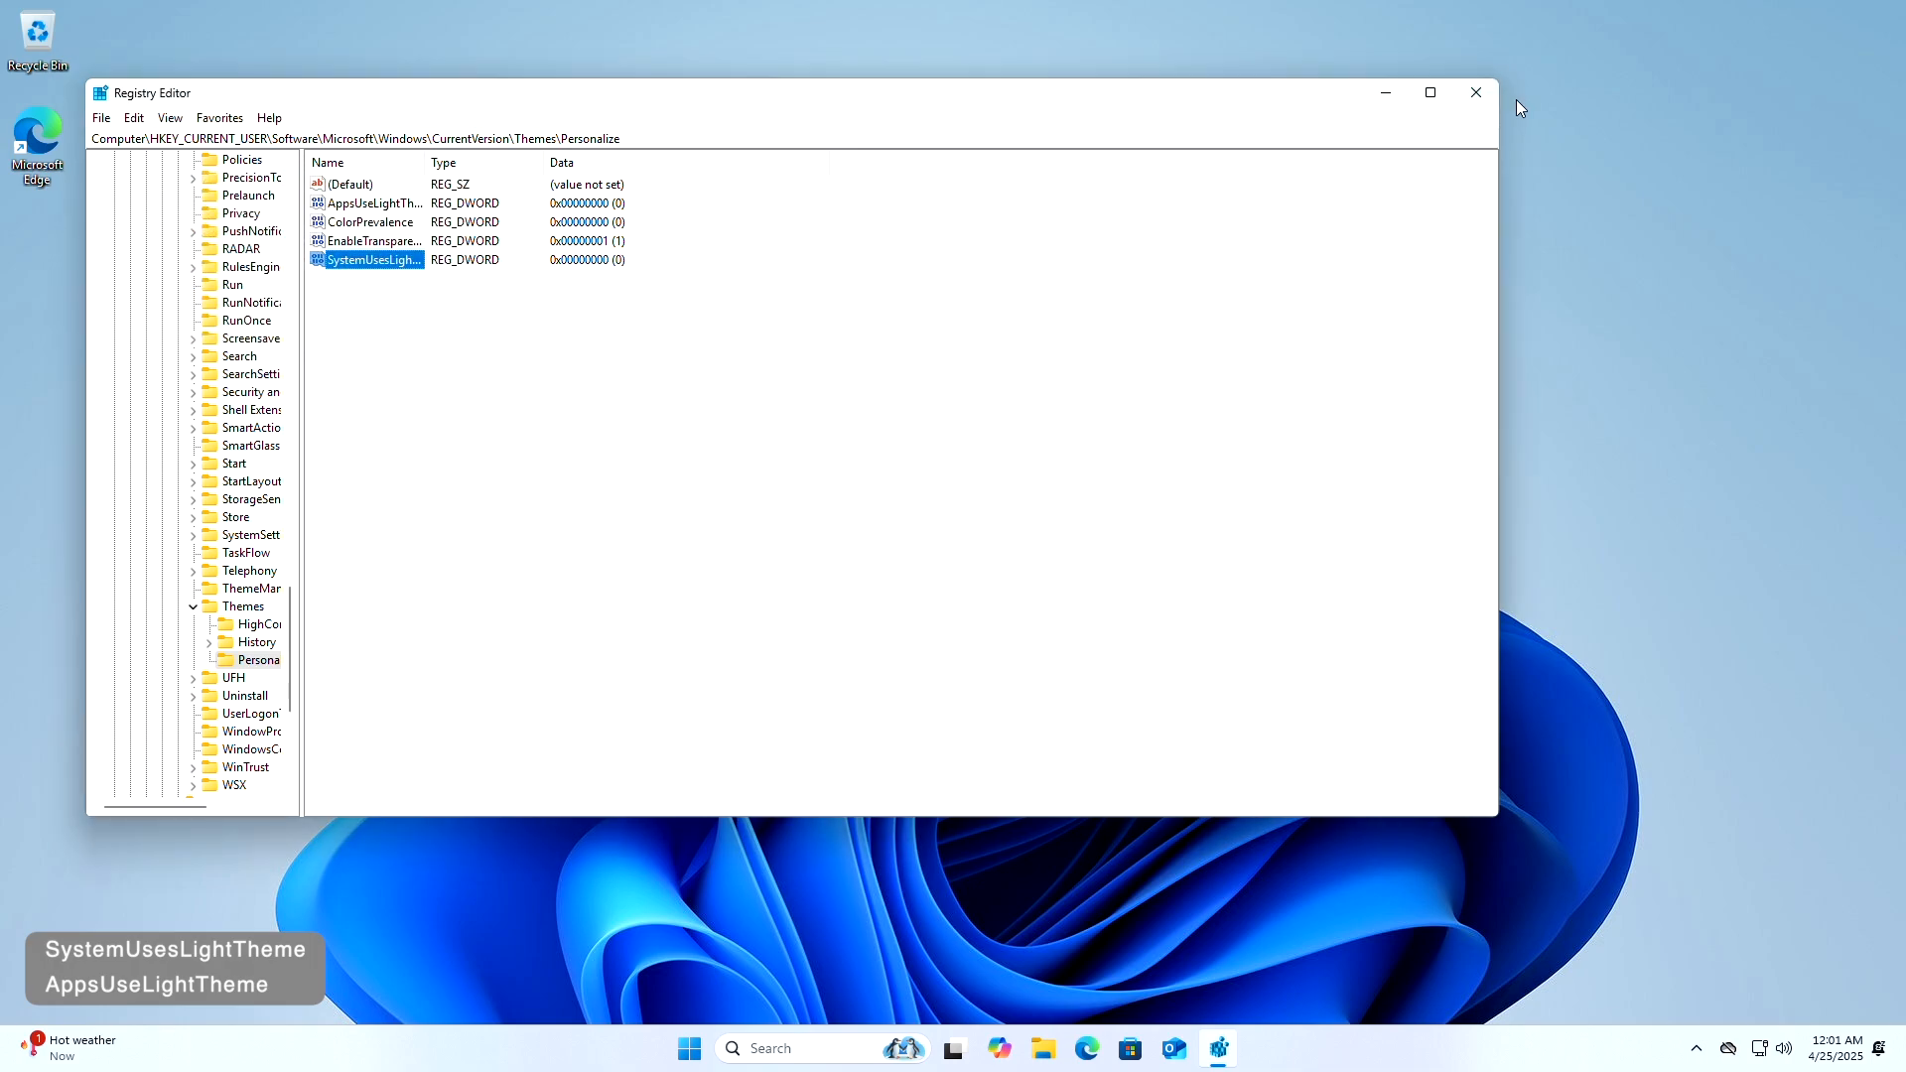
Close Registry Editor and restart Windows from the Start menu's Power button
{"action": "left_click", "coordinate": [1475, 91]}
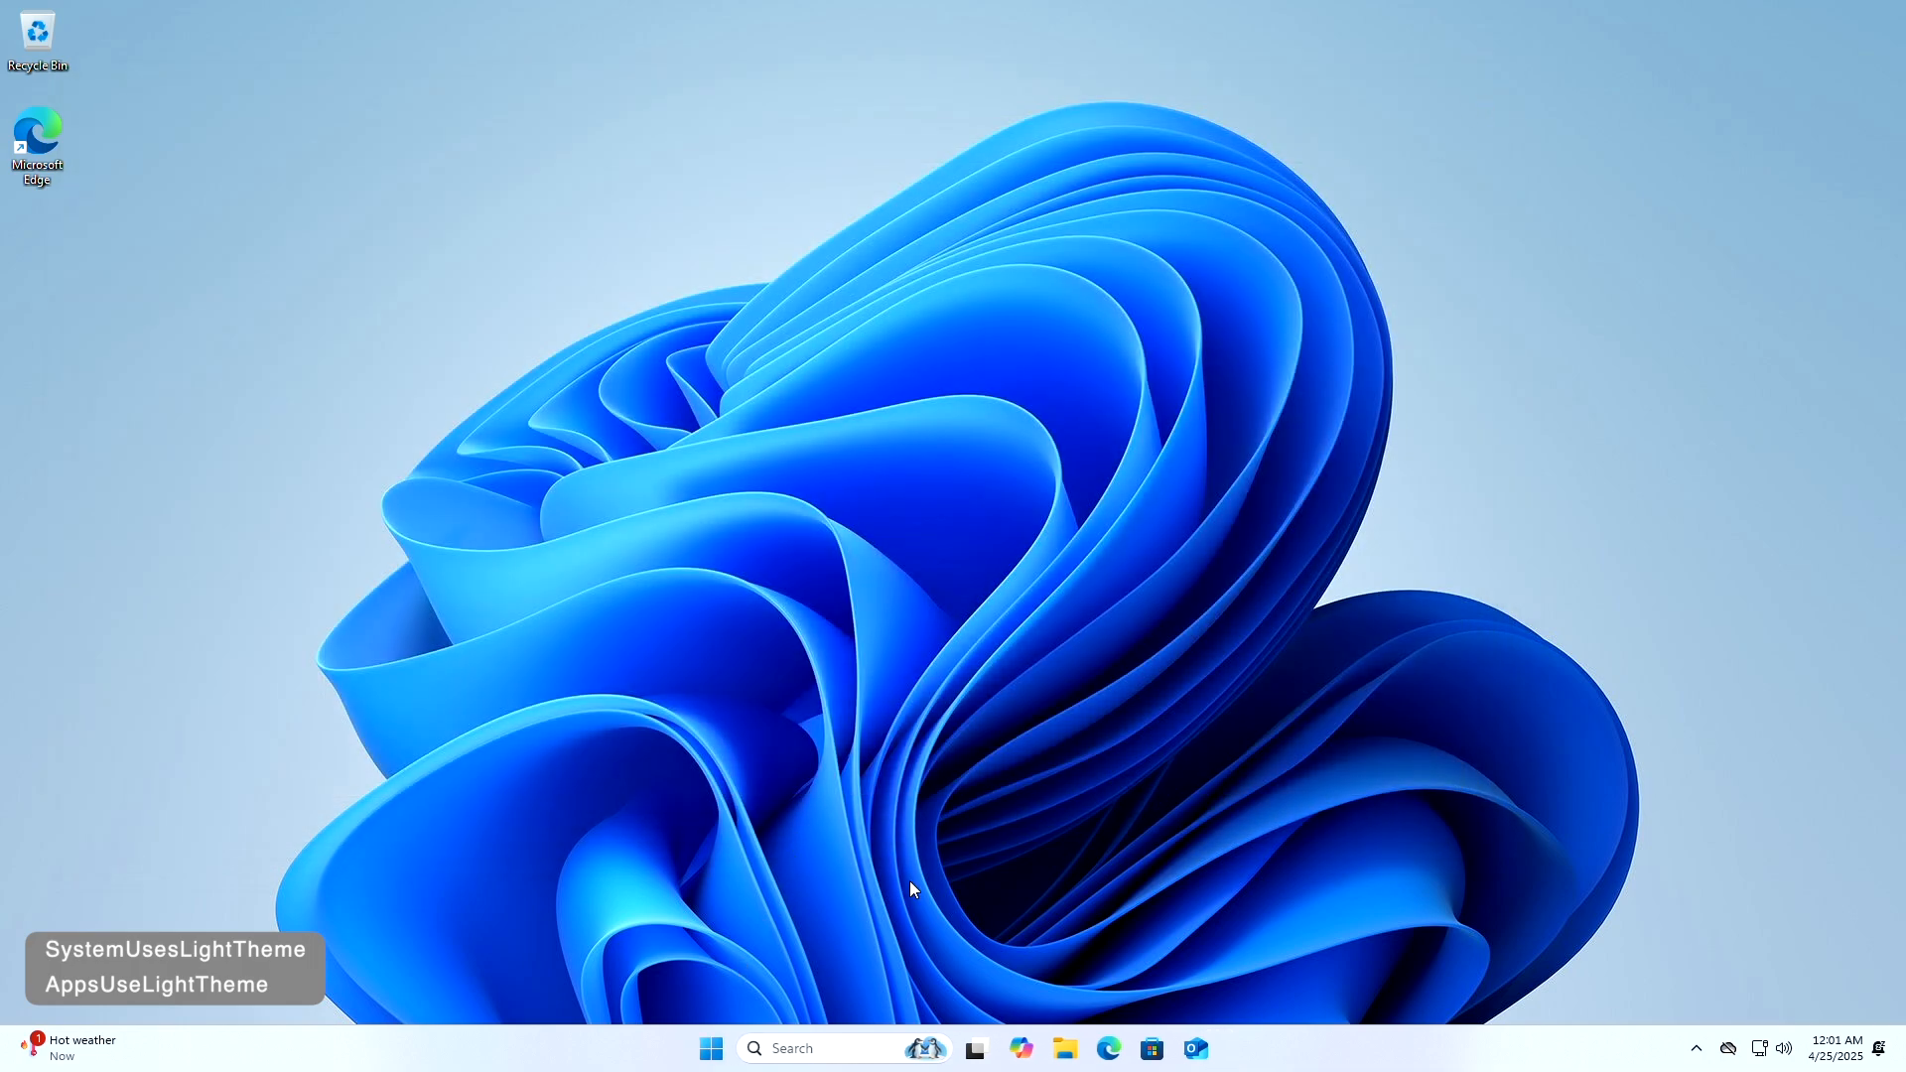
{"action": "left_click", "coordinate": [711, 1048]}
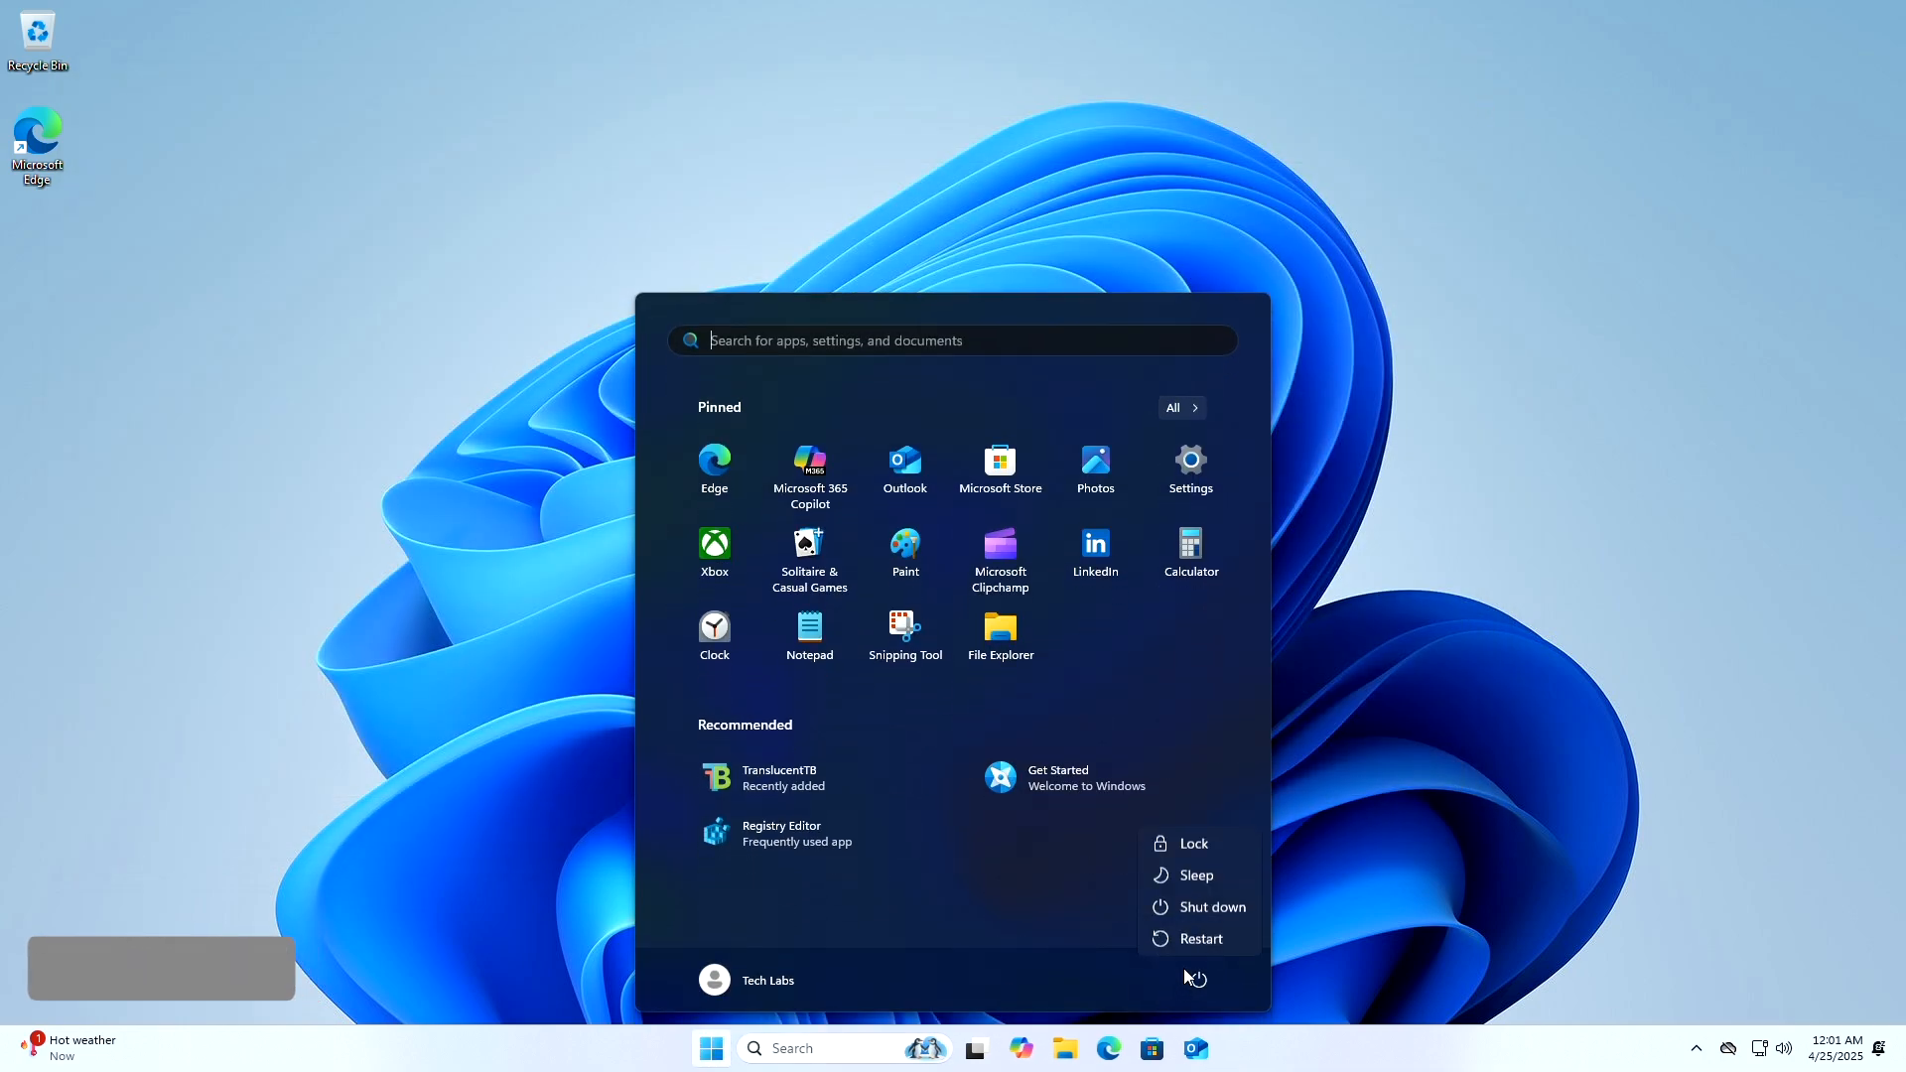
{"action": "left_click", "coordinate": [1192, 843]}
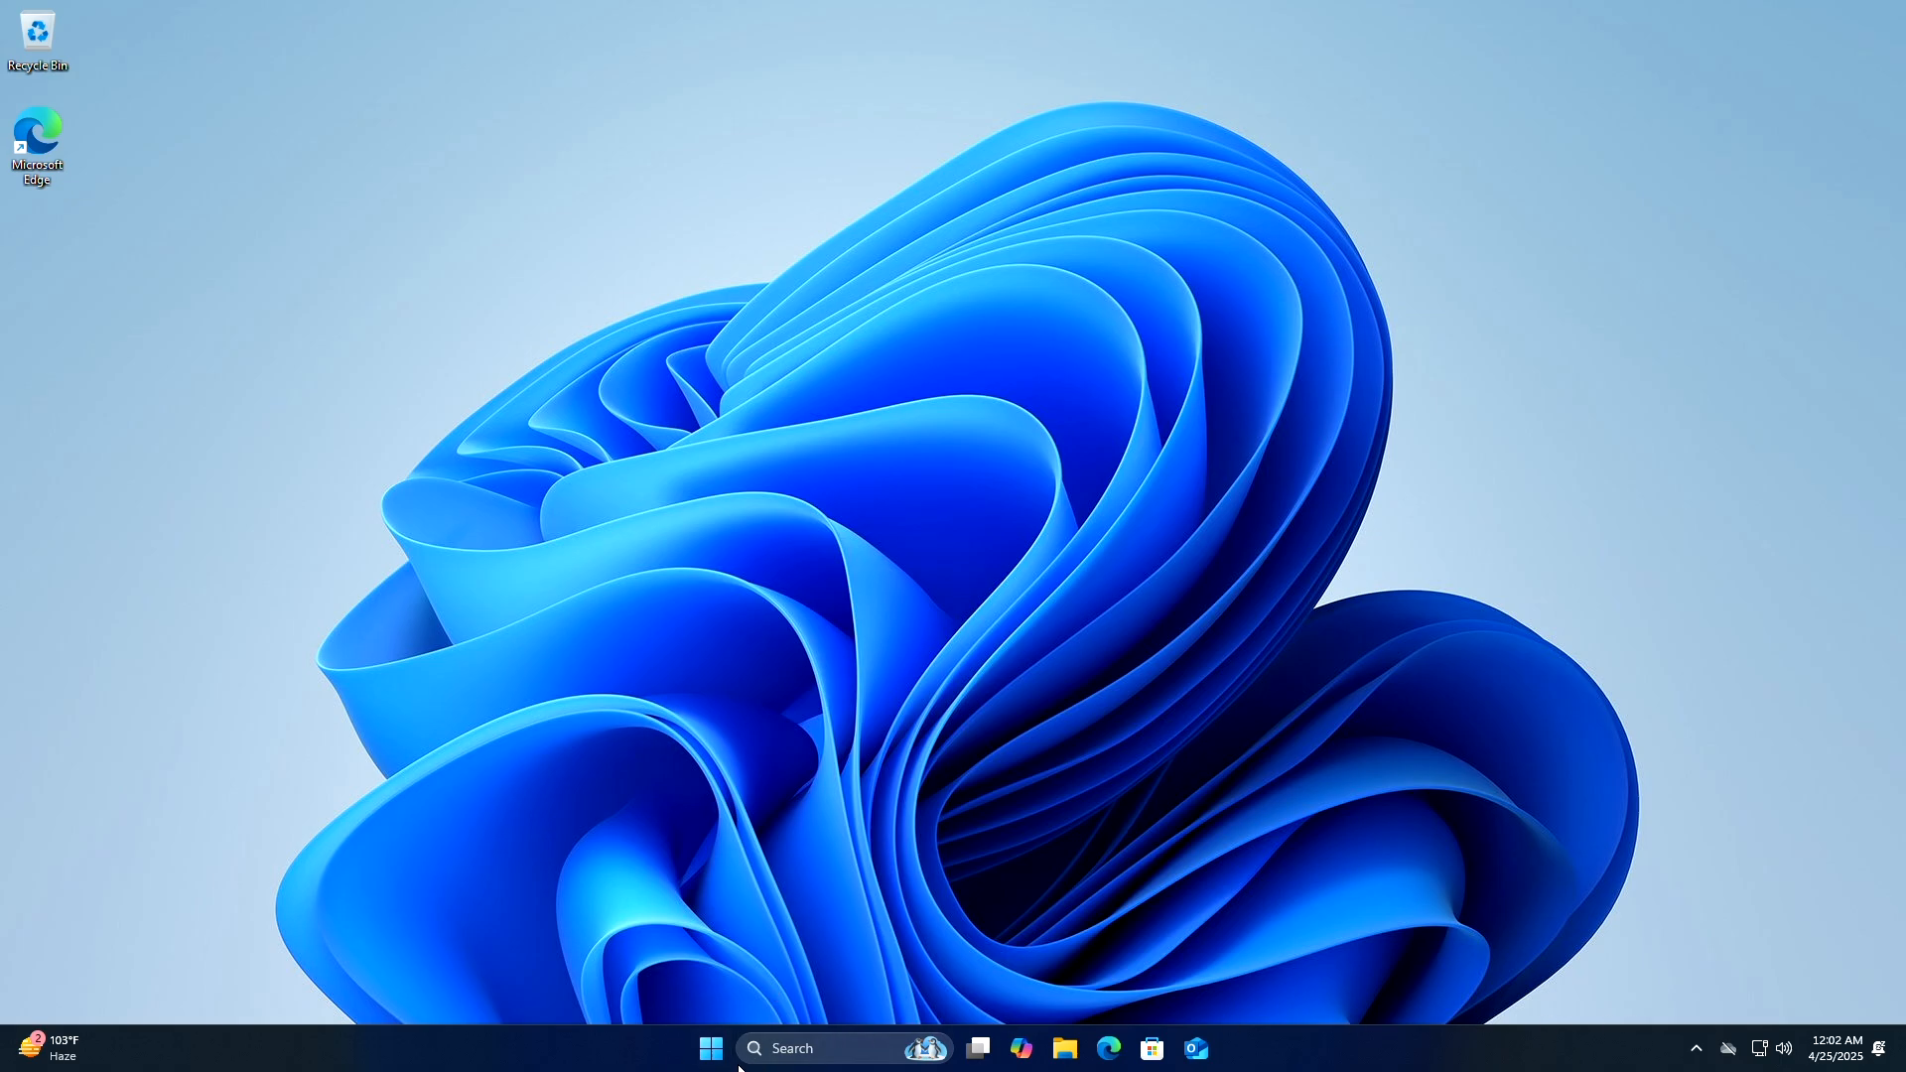
Launch File Explorer from the Start menu to confirm its Home page is dark
{"action": "left_click", "coordinate": [710, 1048]}
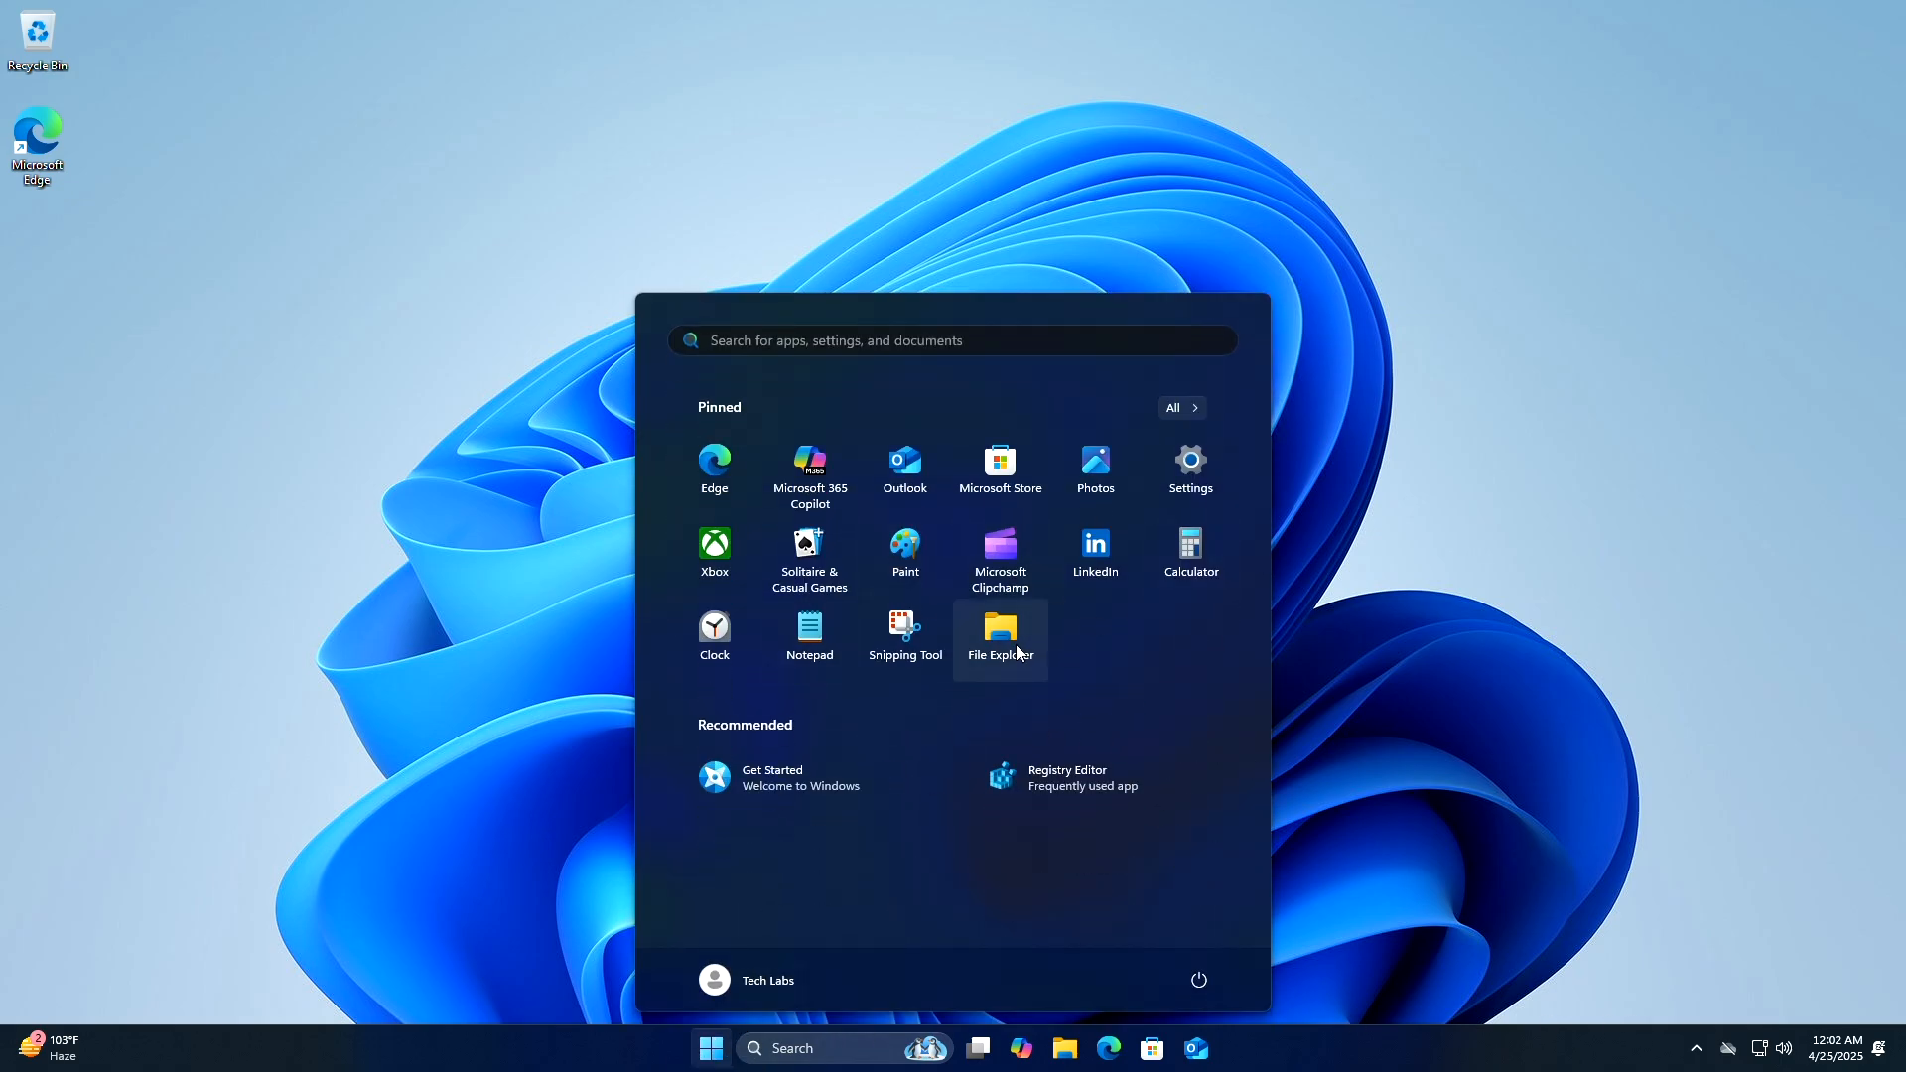
{"action": "left_click", "coordinate": [1000, 630]}
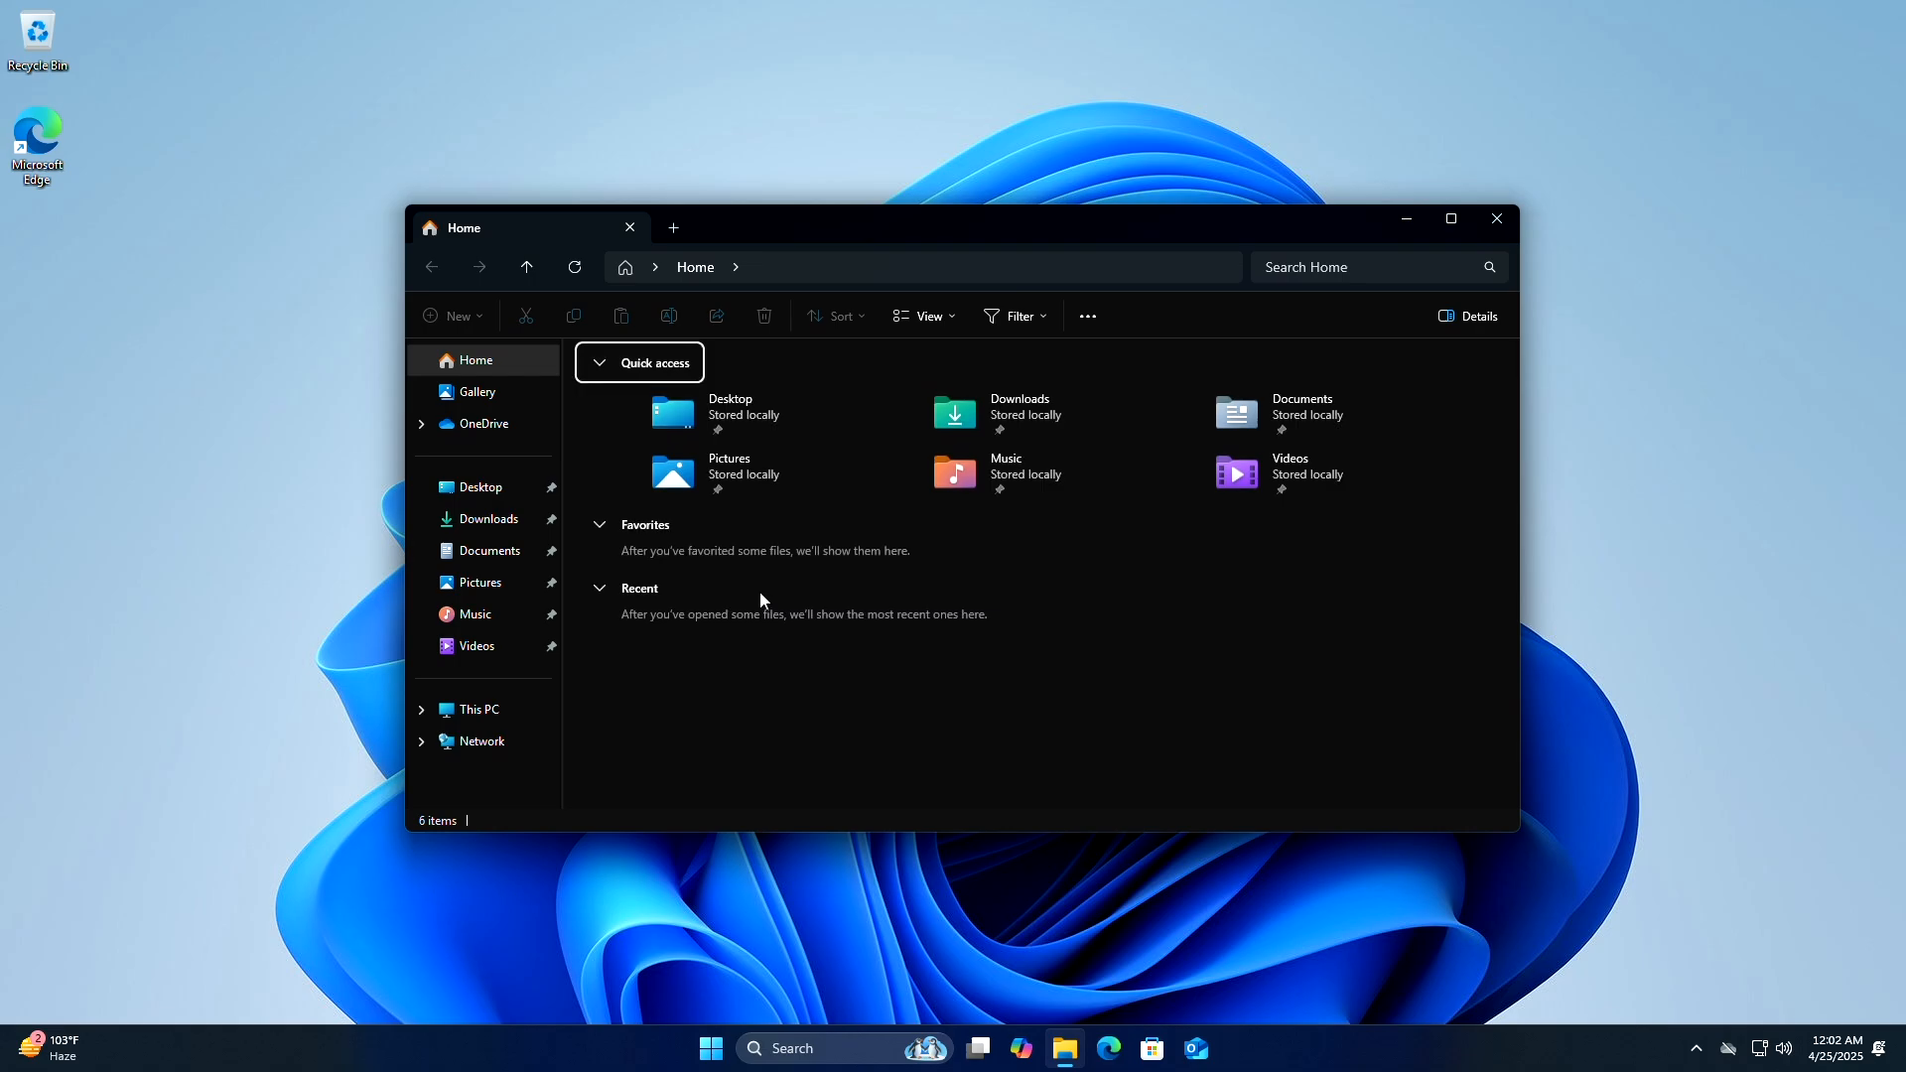